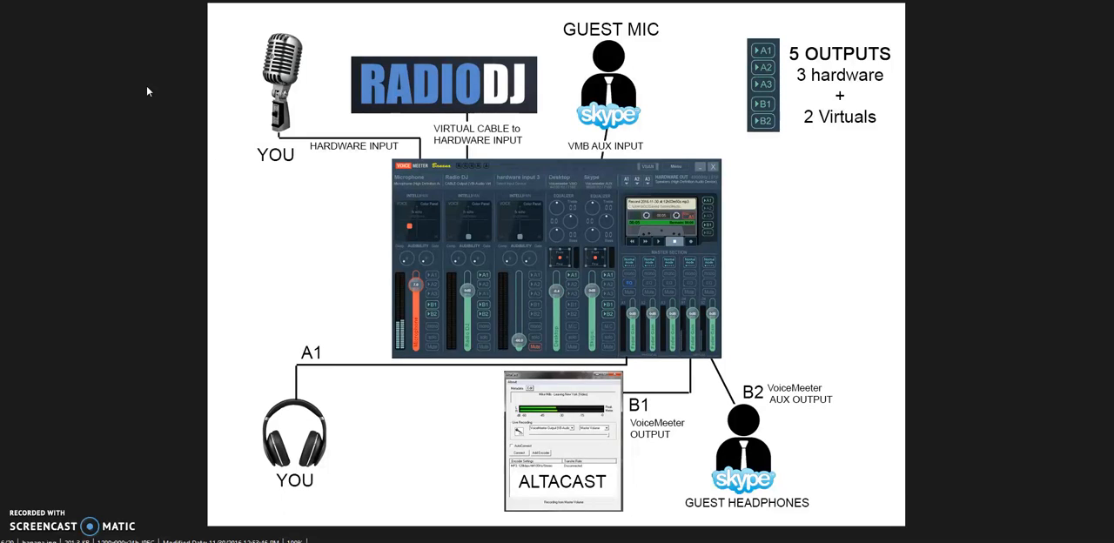
pyautogui.moveTo(349, 285)
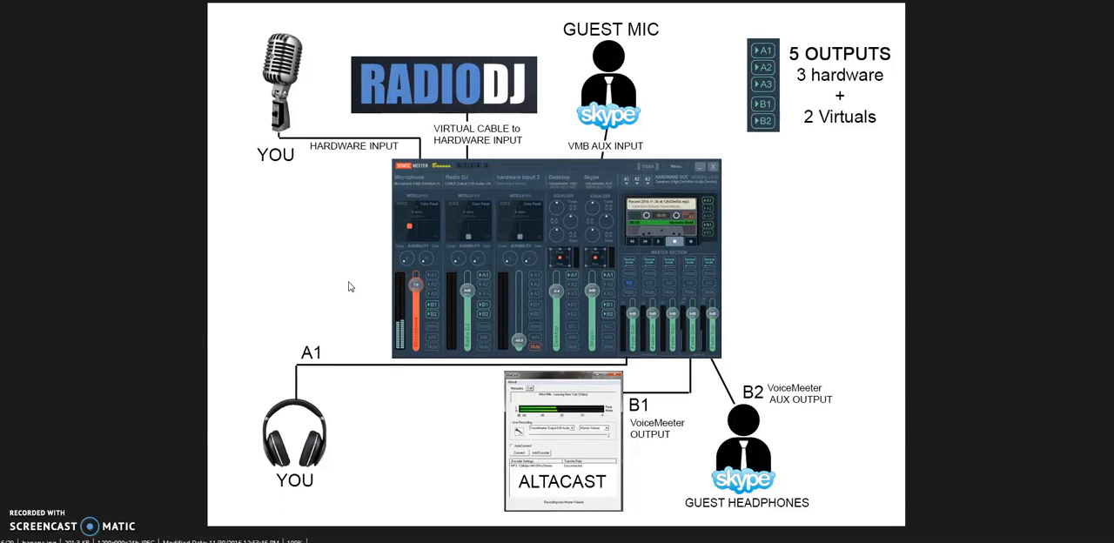
pyautogui.moveTo(347, 314)
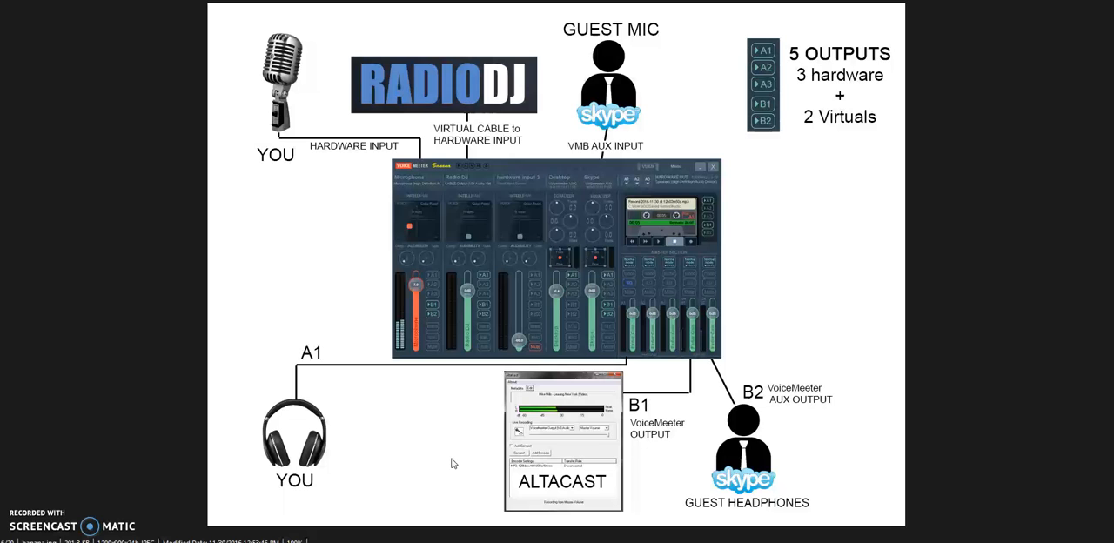
pyautogui.moveTo(638, 289)
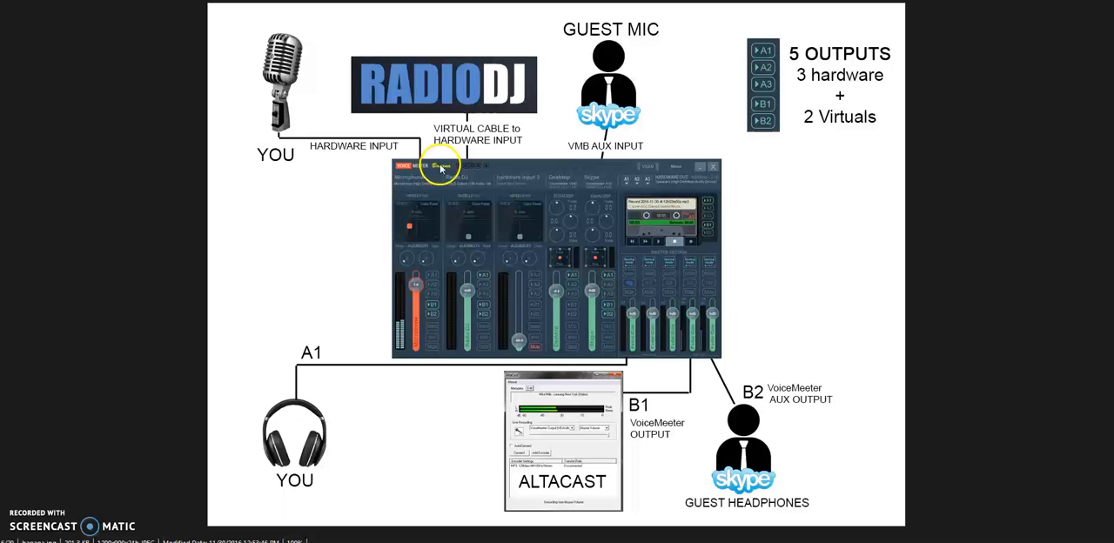
pyautogui.moveTo(440, 92)
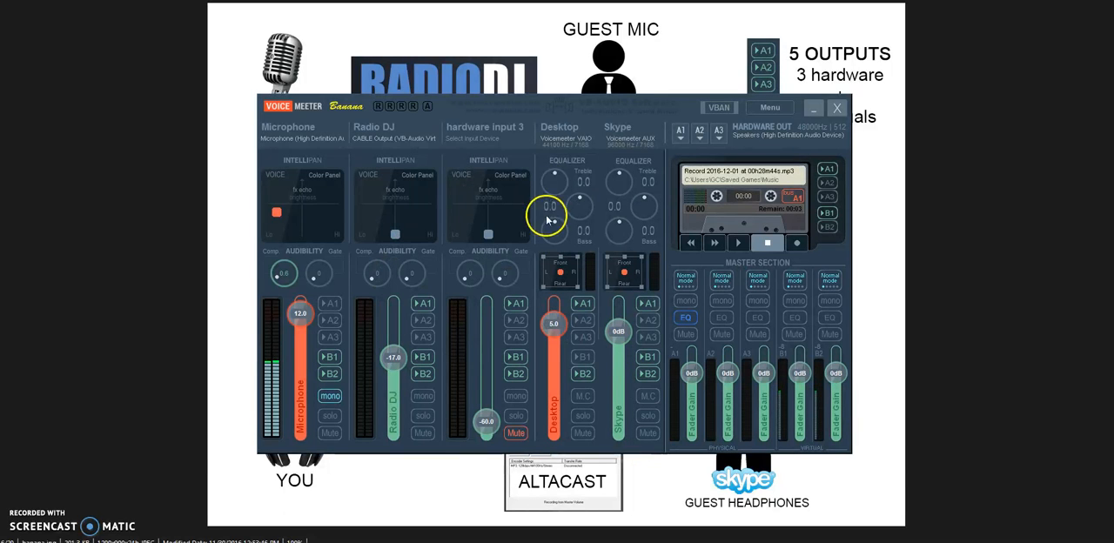
pyautogui.moveTo(317, 130)
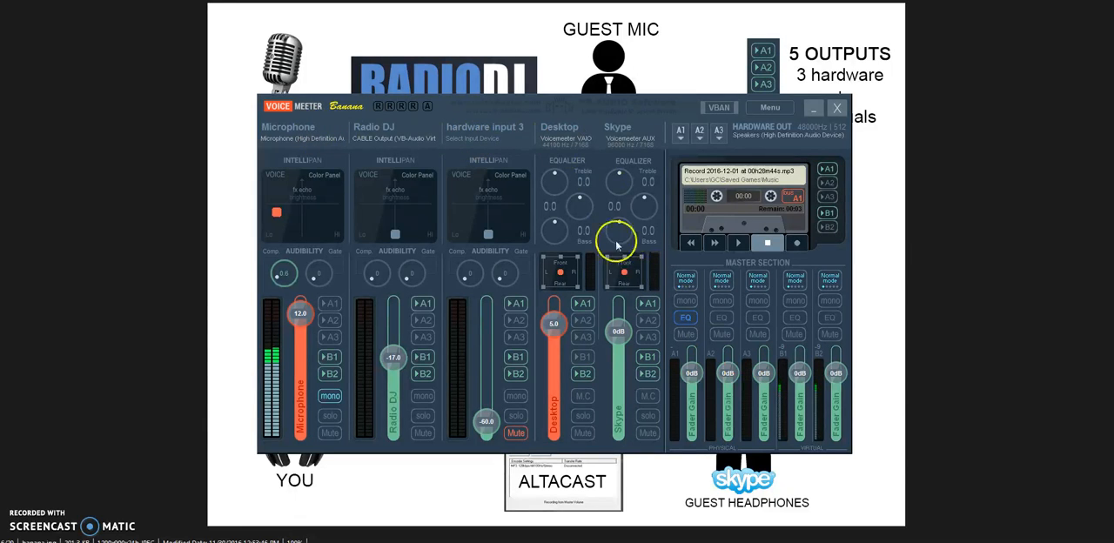
pyautogui.moveTo(398, 155)
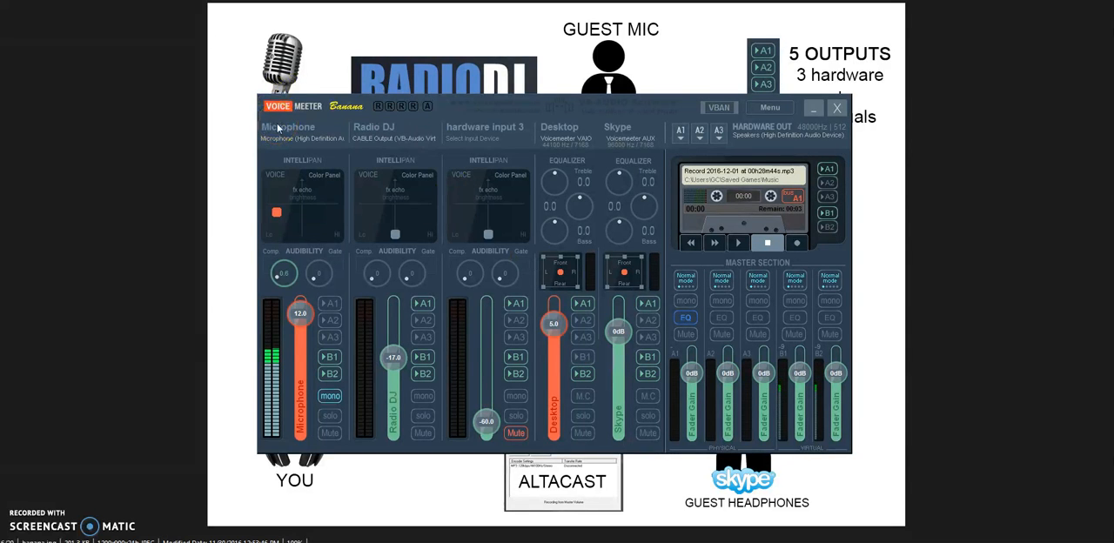
pyautogui.moveTo(288, 129)
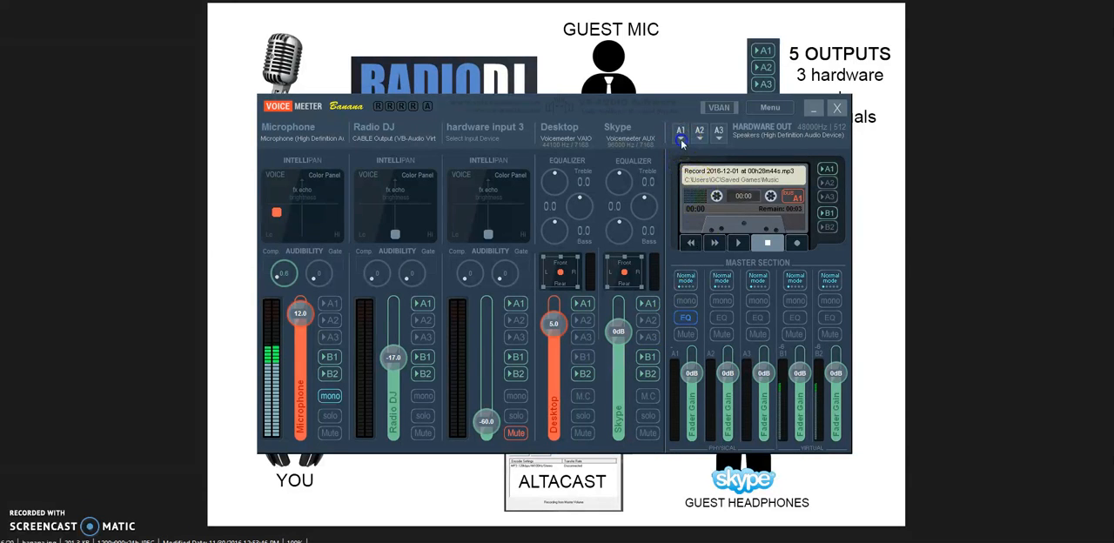
pyautogui.click(681, 139)
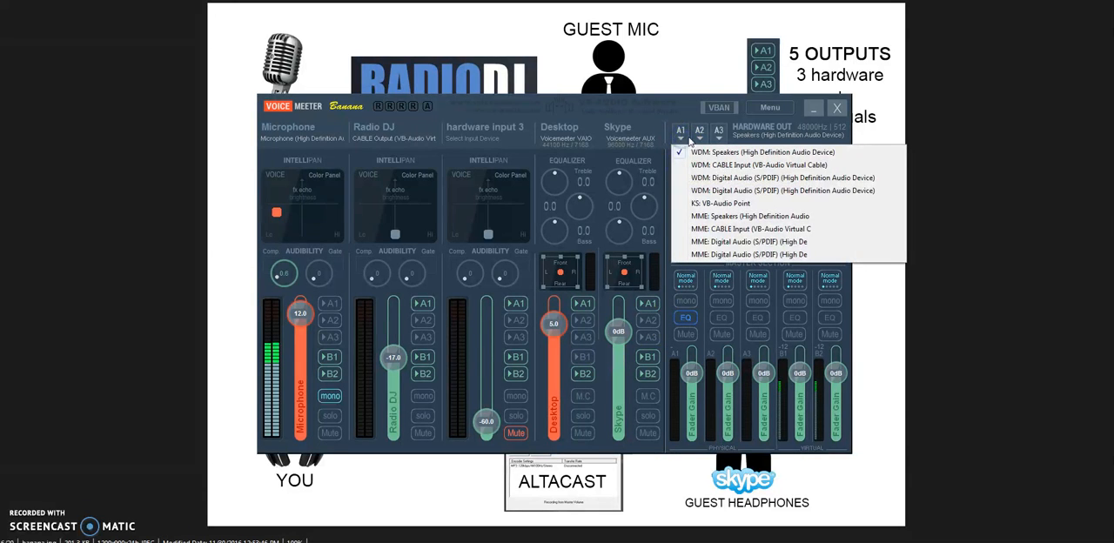
pyautogui.moveTo(746, 135)
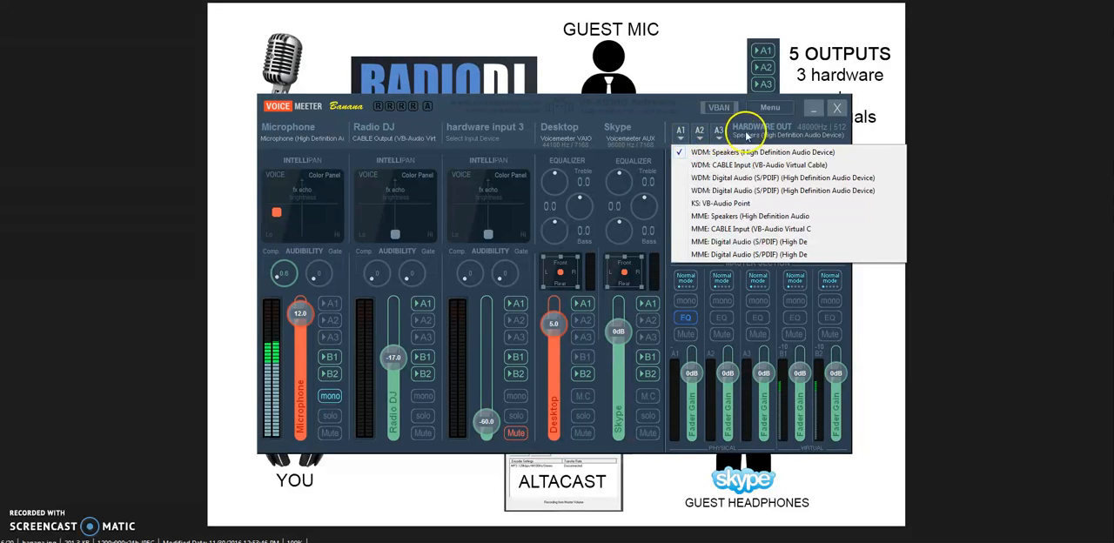
pyautogui.moveTo(715, 136)
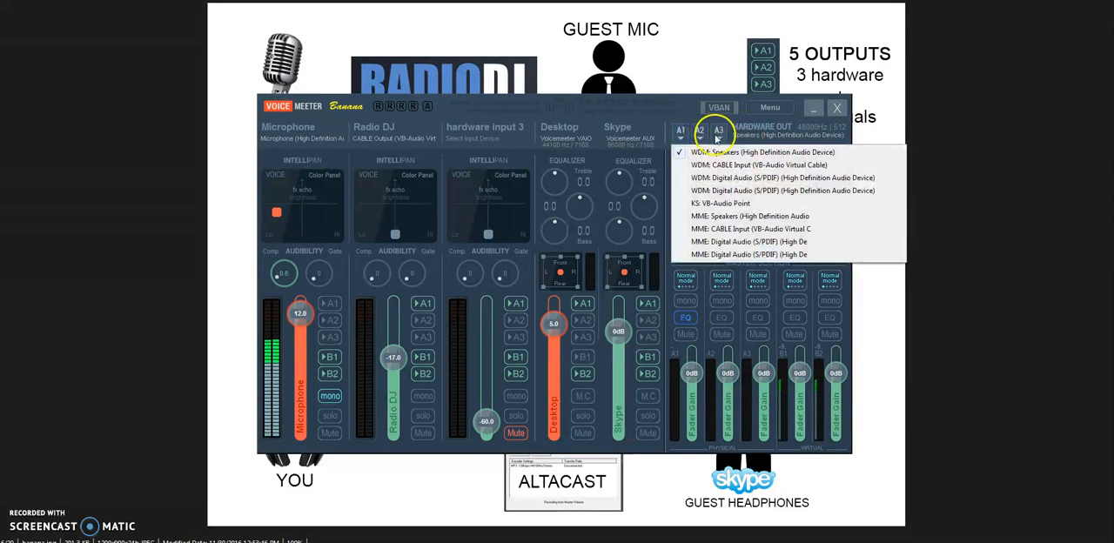
pyautogui.click(699, 130)
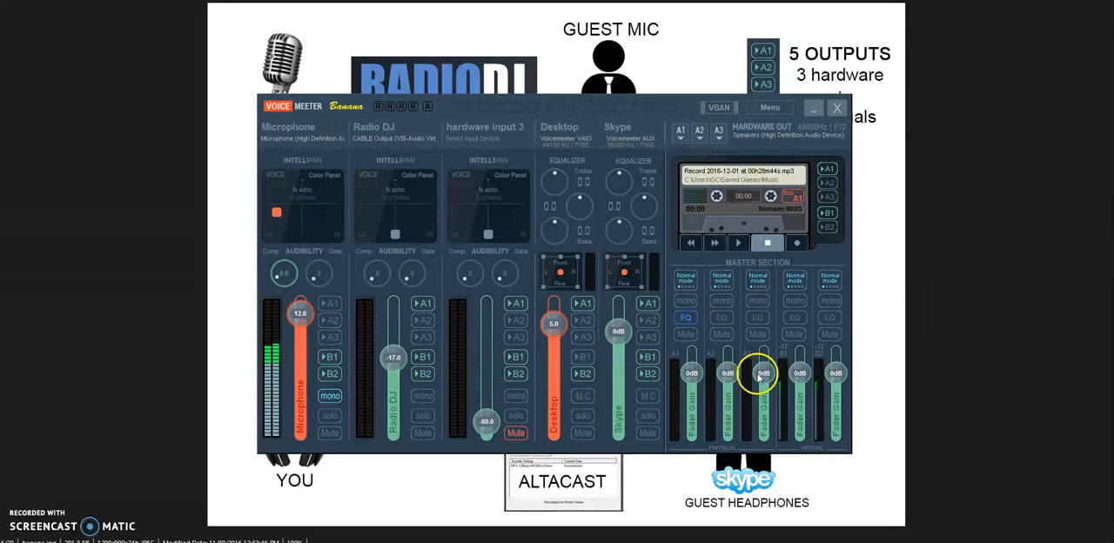
pyautogui.moveTo(799, 372)
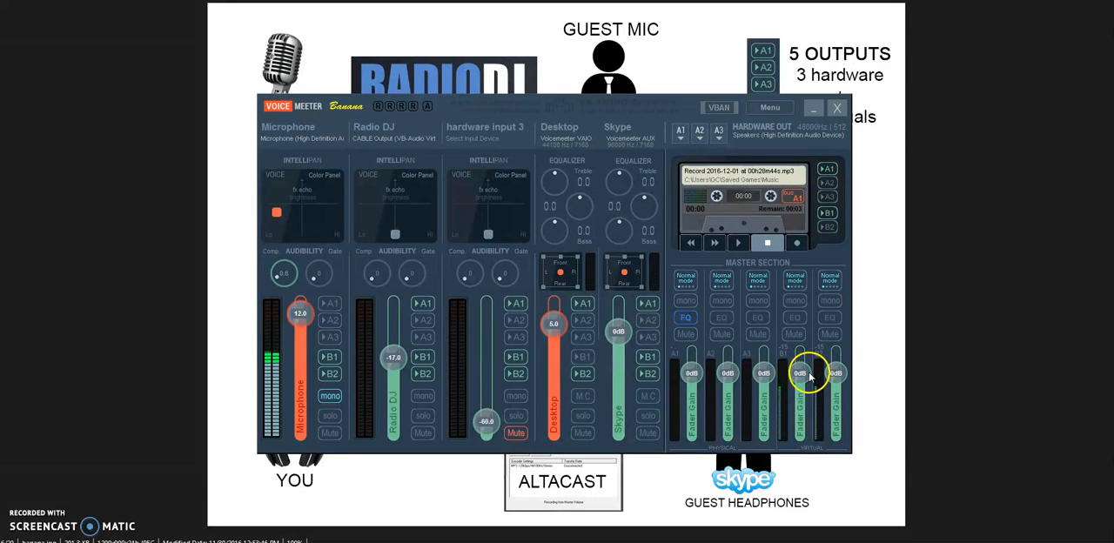
pyautogui.moveTo(657, 364)
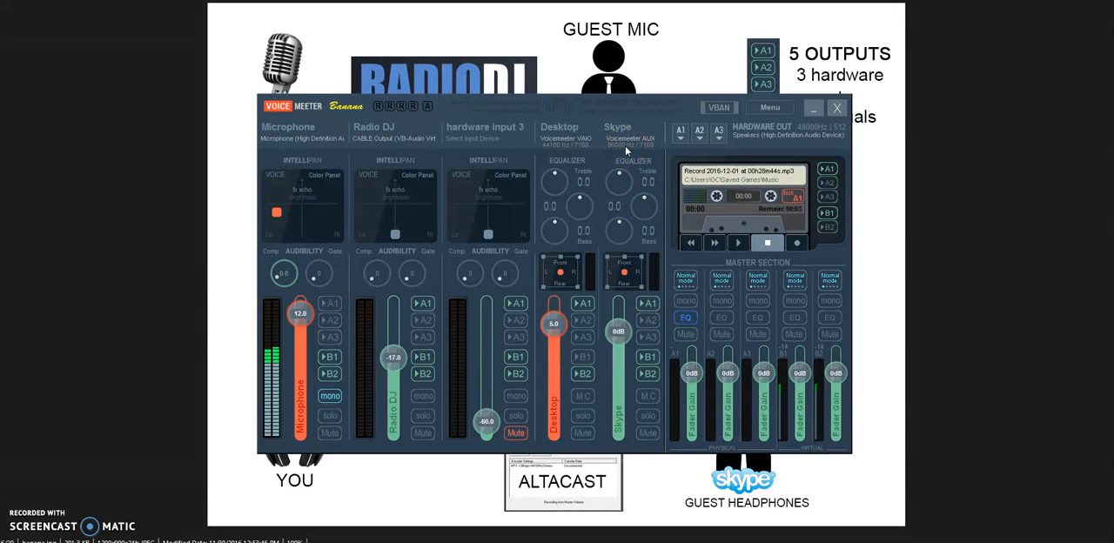
pyautogui.moveTo(814, 399)
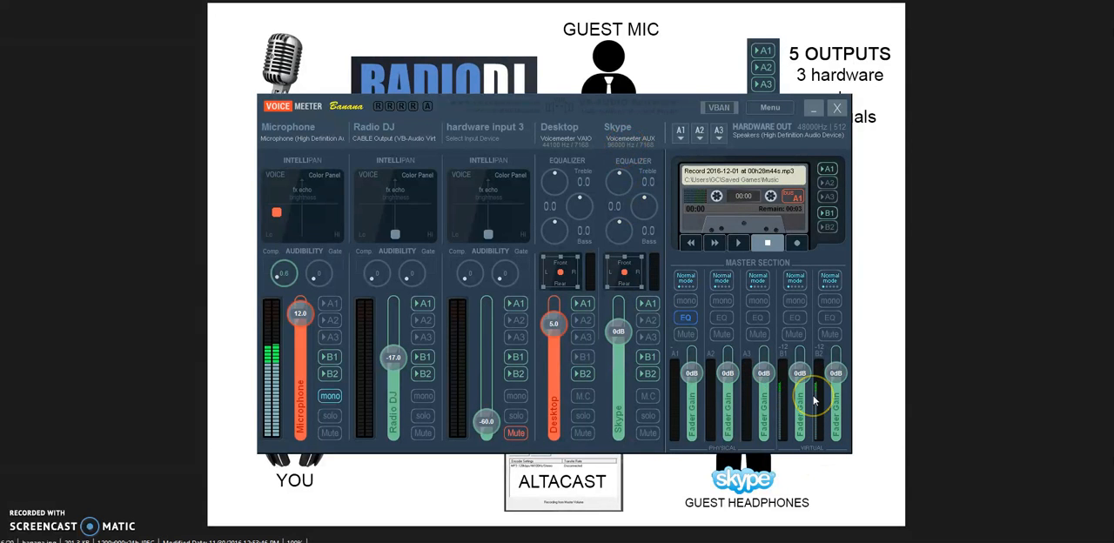
pyautogui.moveTo(814, 396)
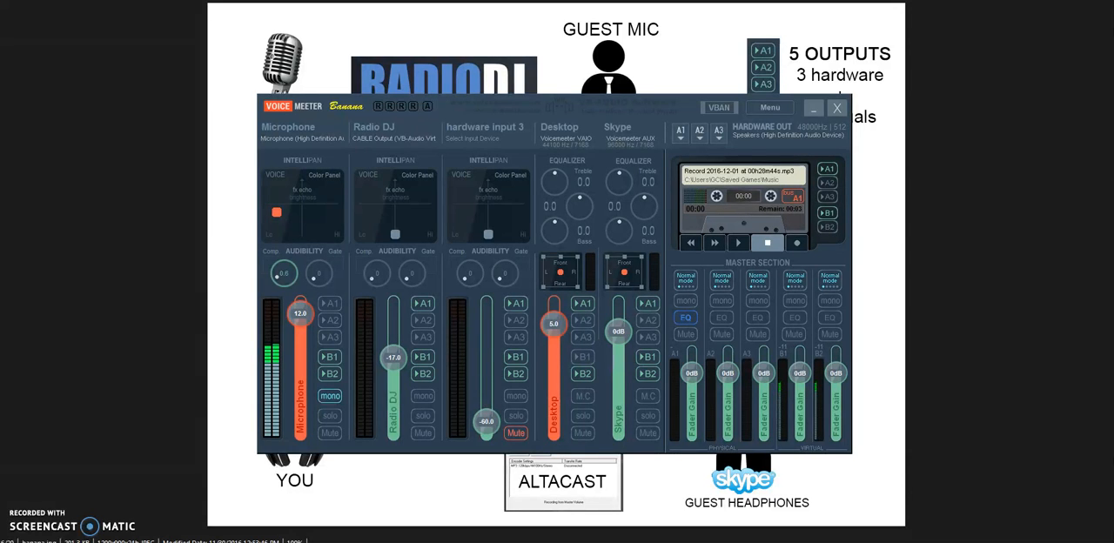
pyautogui.moveTo(610, 68)
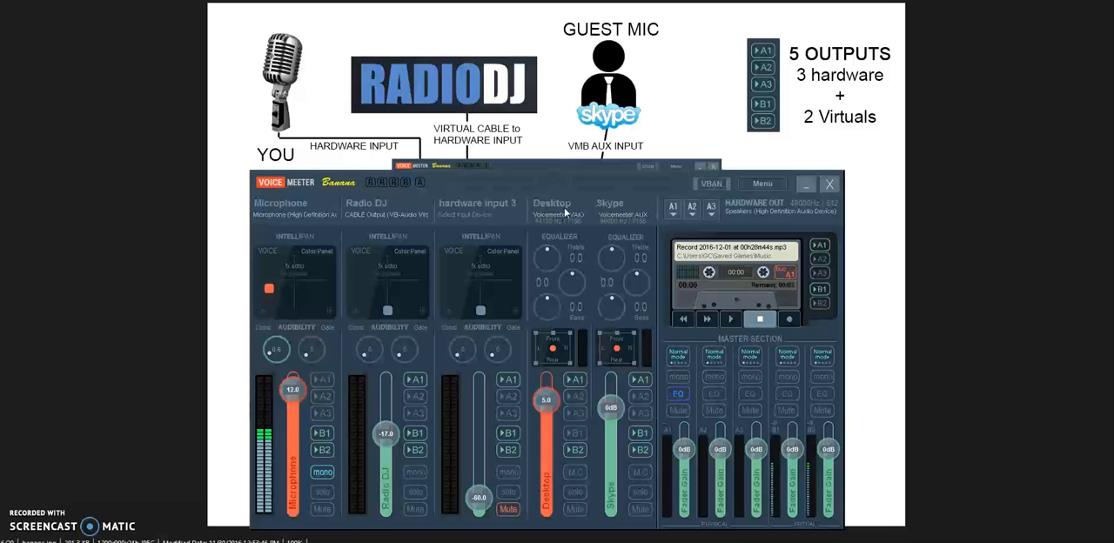
pyautogui.moveTo(678, 195)
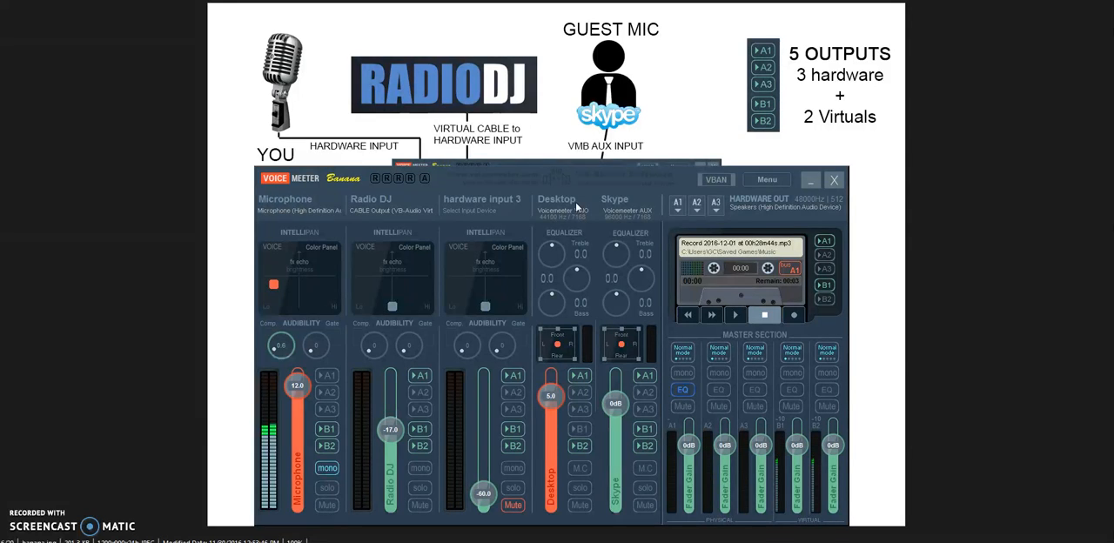
pyautogui.moveTo(514, 150)
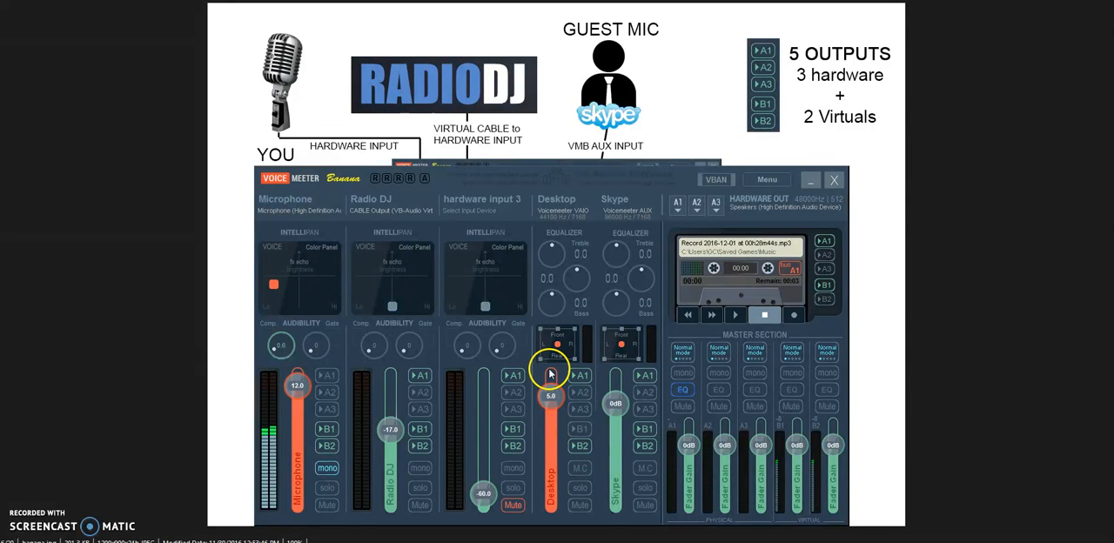
pyautogui.moveTo(562, 228)
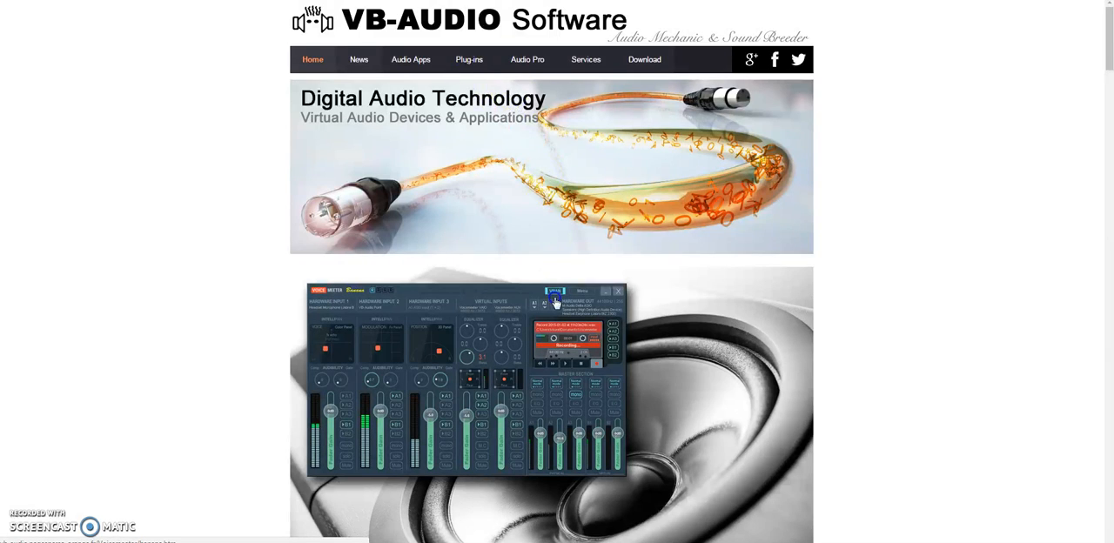
# - On vb-audio.com, go from the Voicemeeter image to the Virtual Audio Cable product page
pyautogui.click(411, 59)
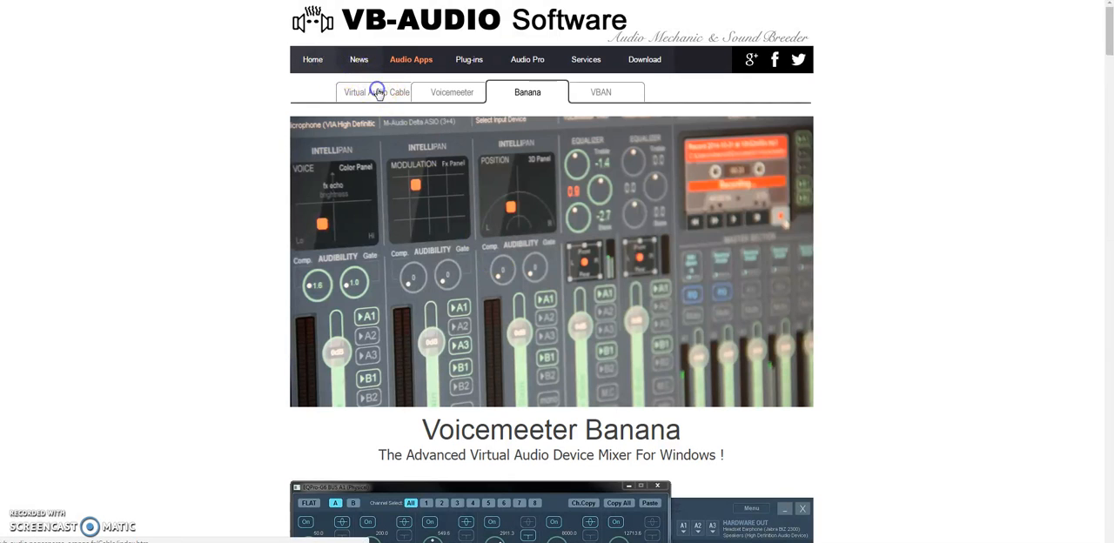
pyautogui.click(376, 91)
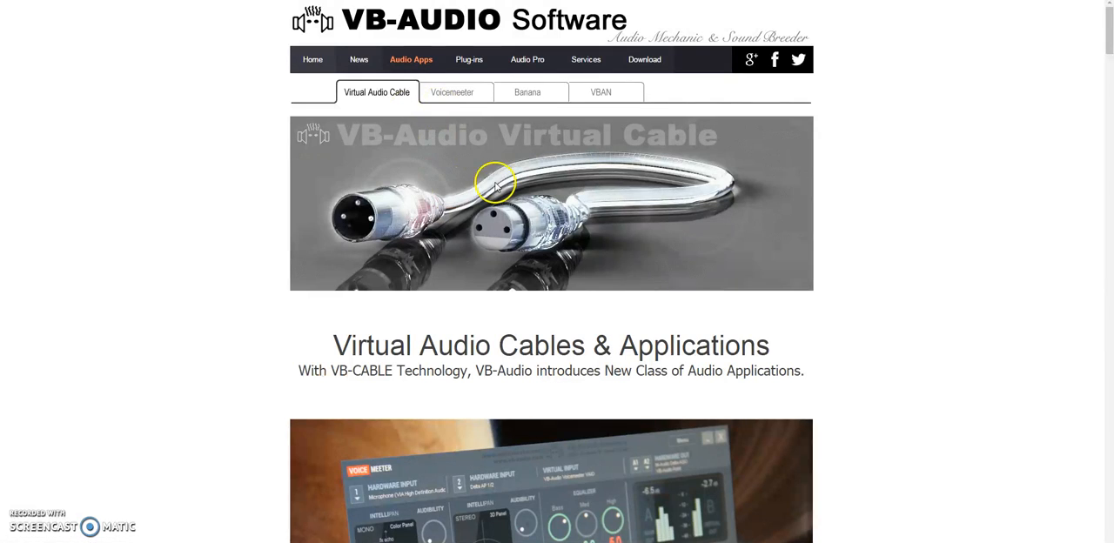
pyautogui.doubleClick(427, 345)
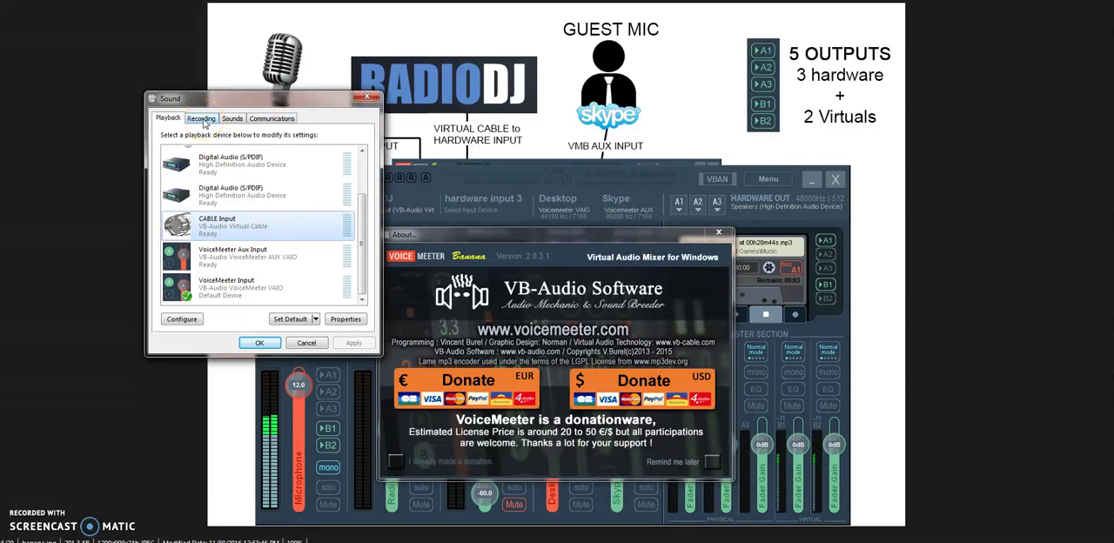
# - Select CABLE Output among recording devices, close Sound settings and dismiss the Voicemeeter donation notice
pyautogui.click(201, 117)
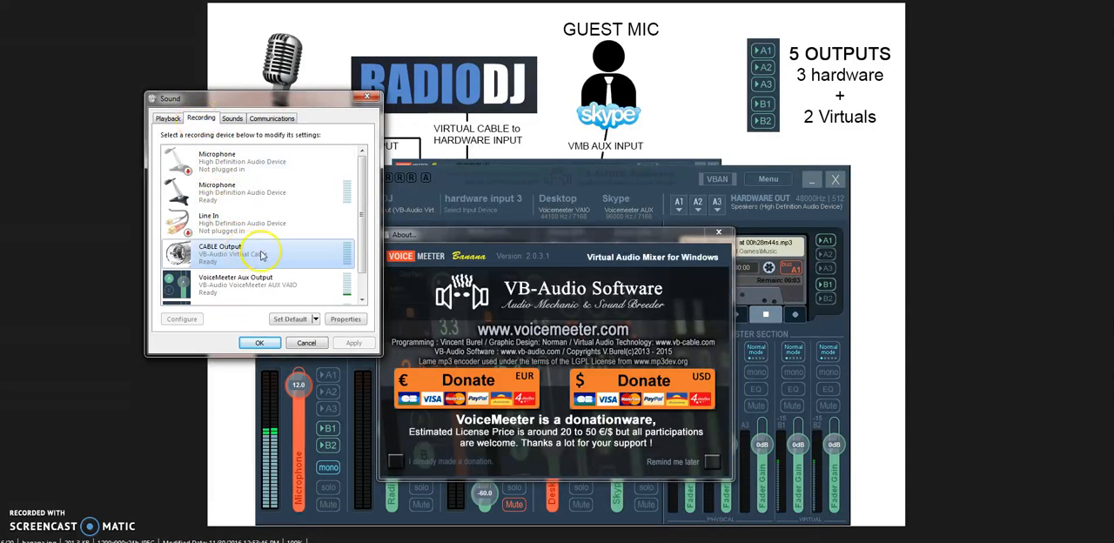
pyautogui.click(168, 118)
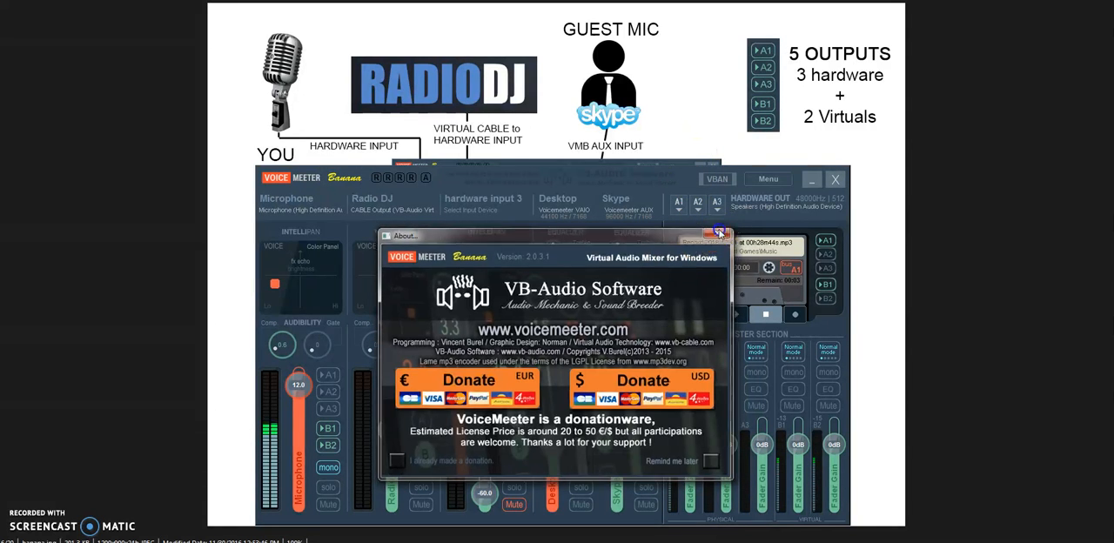
pyautogui.click(720, 229)
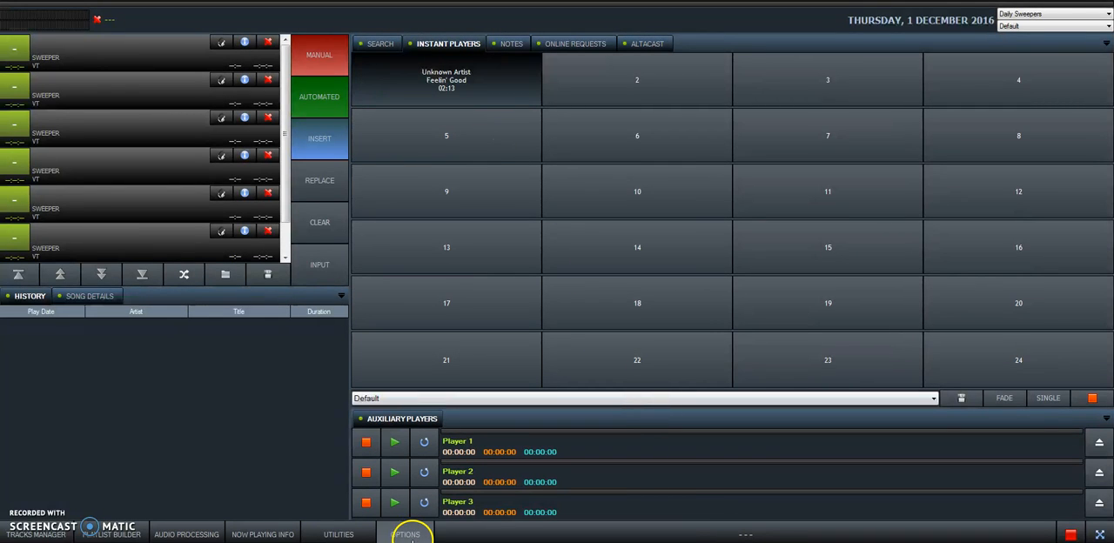
# - In RadioDJ Options > Sound Cards, set Main to 3. CABLE Input (VB-Audio Virtual Cable)
pyautogui.click(408, 534)
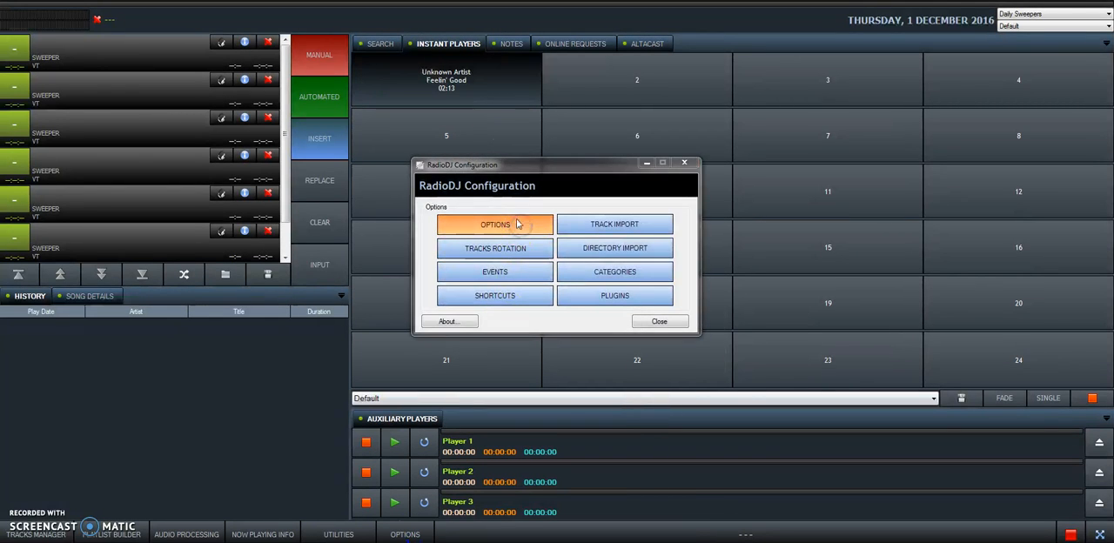
pyautogui.click(495, 224)
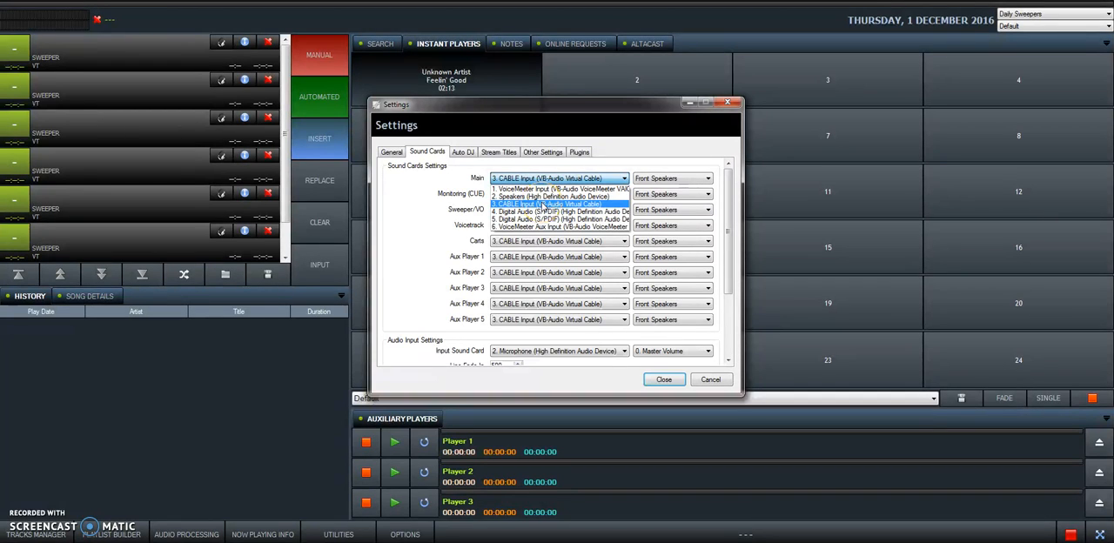
pyautogui.click(545, 209)
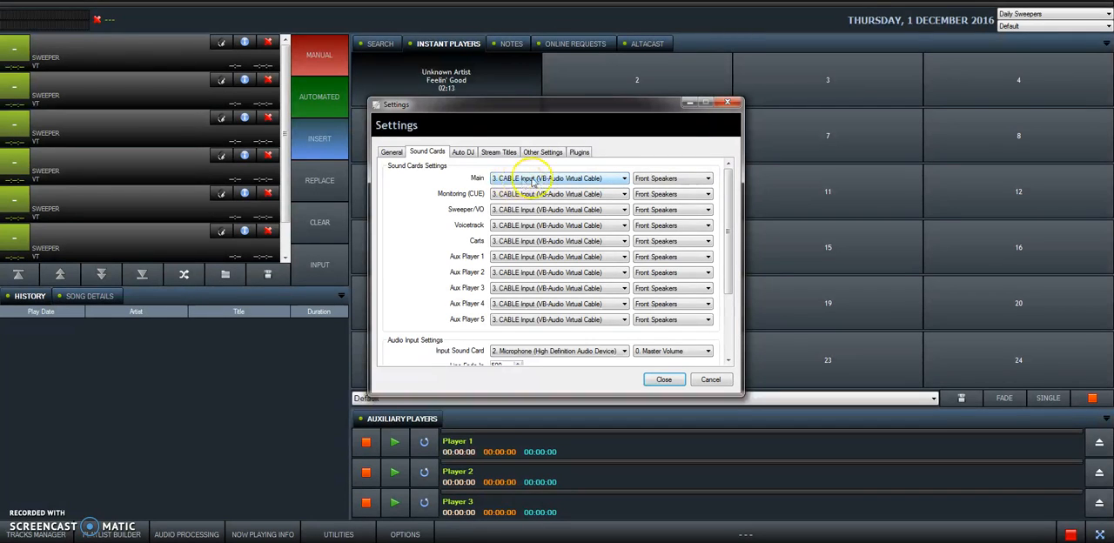
pyautogui.click(623, 178)
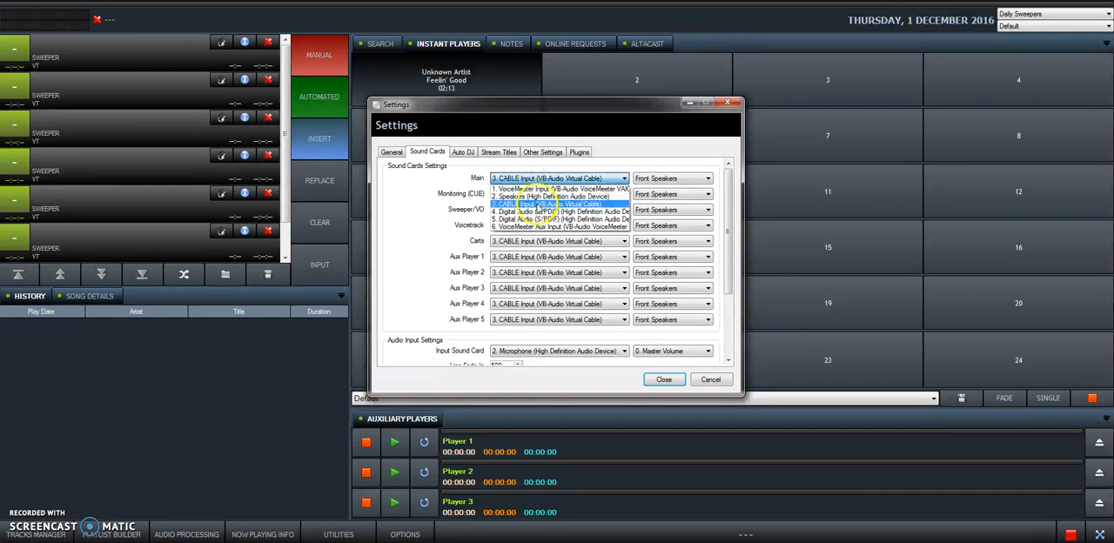
pyautogui.click(550, 204)
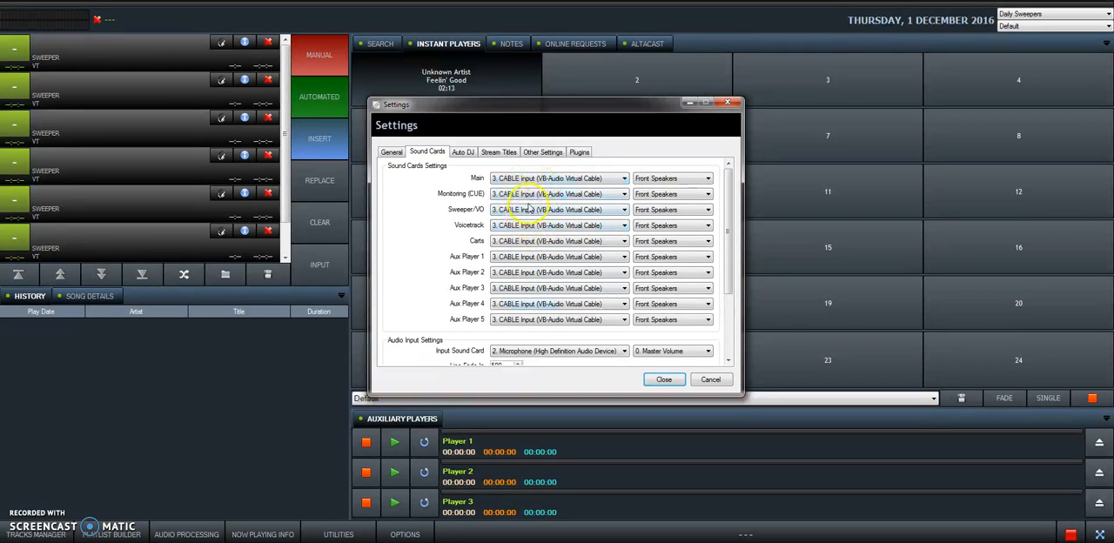
pyautogui.click(663, 380)
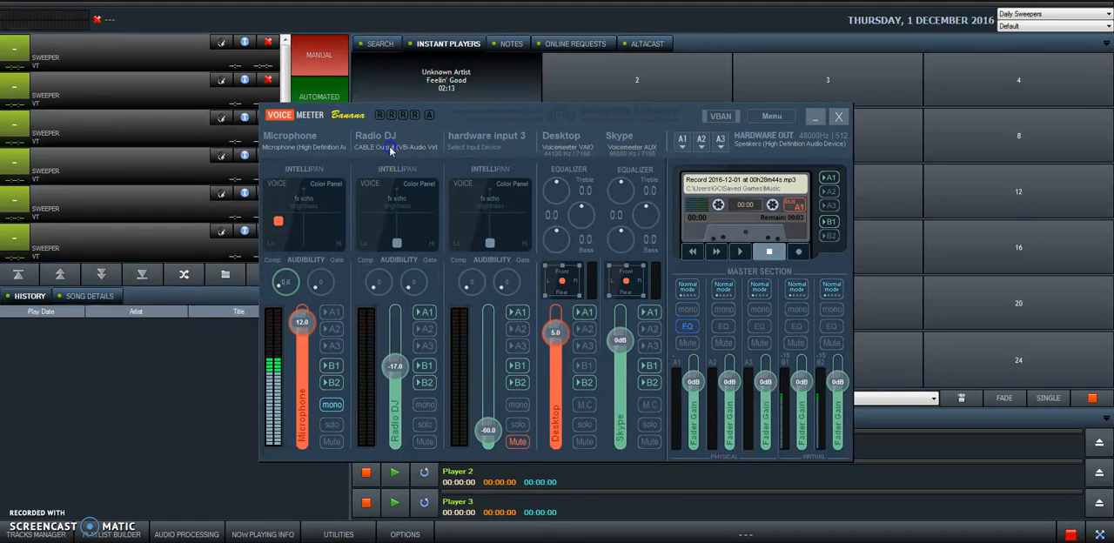
# - Check the Radio DJ strip's input device and raise its fader from -17 to about -2.7 dB
pyautogui.click(396, 146)
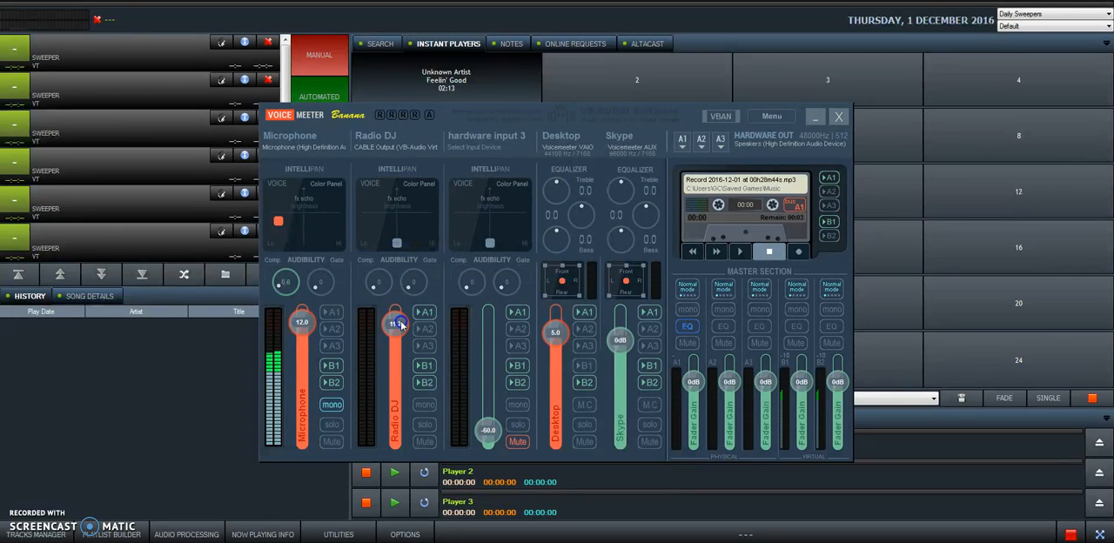
pyautogui.moveTo(394, 320); pyautogui.dragTo(396, 338)
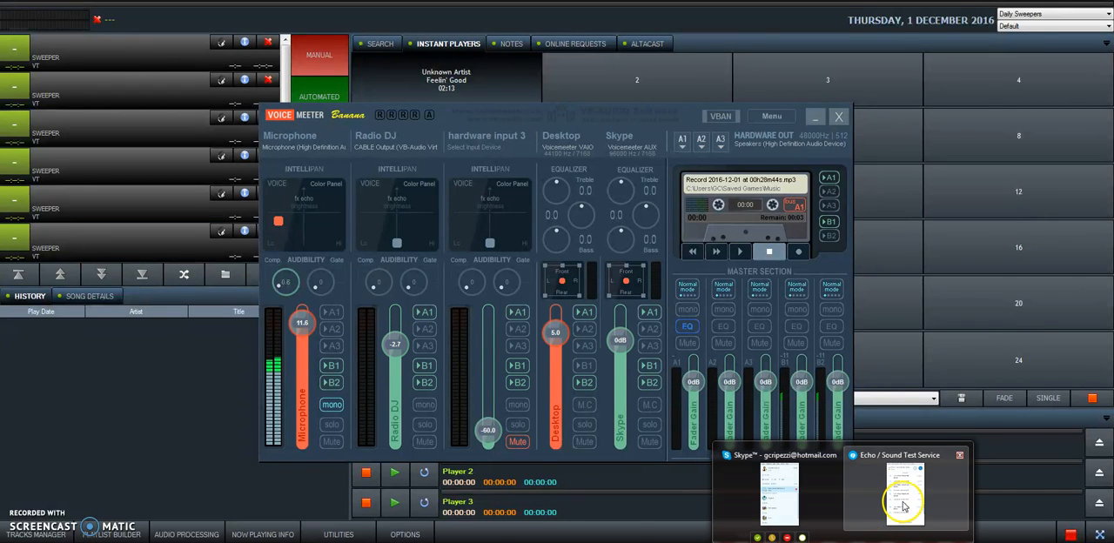
# - Set Skype's microphone to VoiceMeeter Aux Output and speakers to VoiceMeeter Aux Input
pyautogui.click(901, 492)
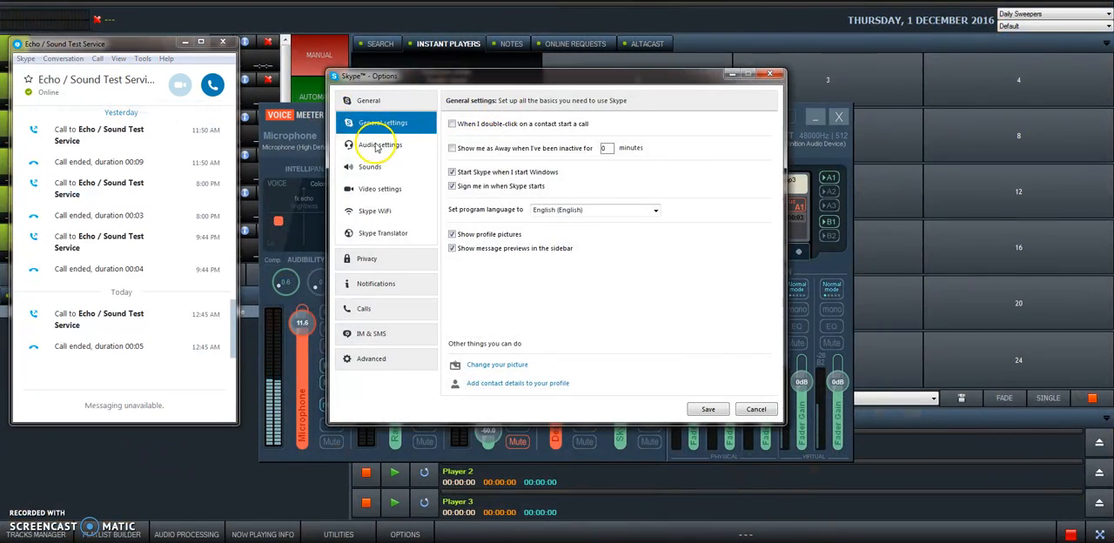
pyautogui.click(378, 144)
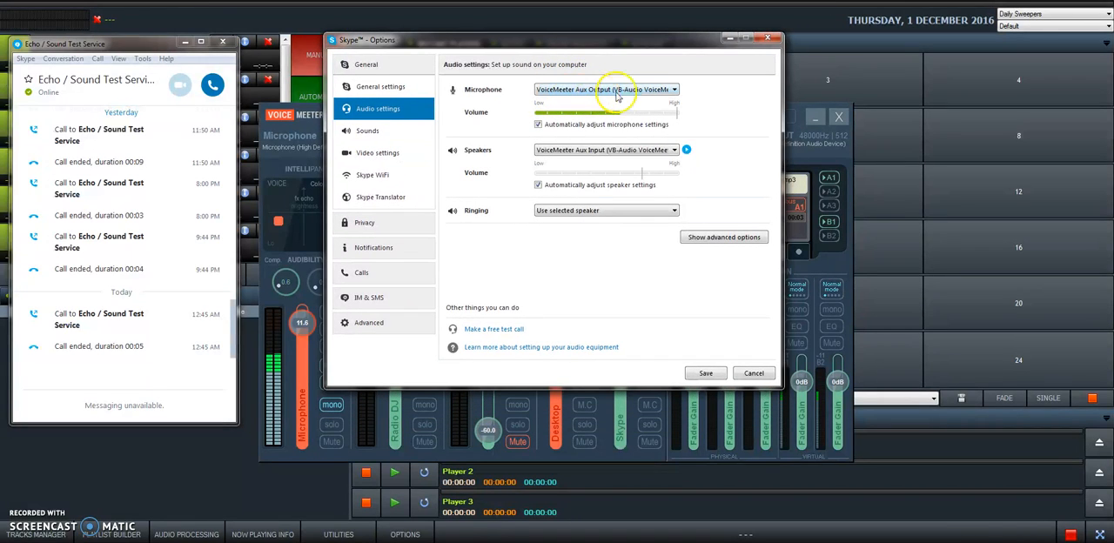
pyautogui.moveTo(508, 94)
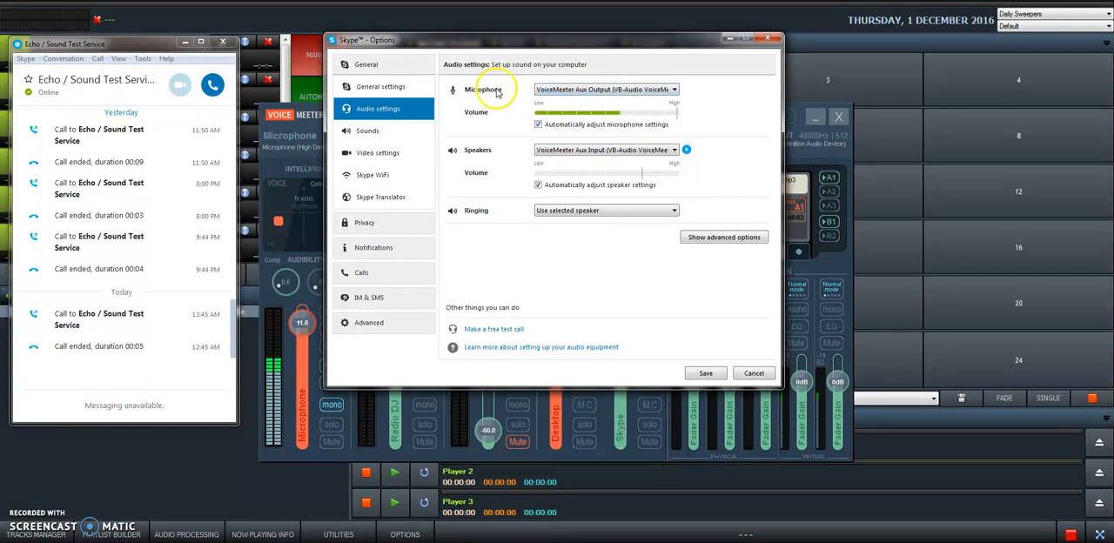
pyautogui.moveTo(498, 155)
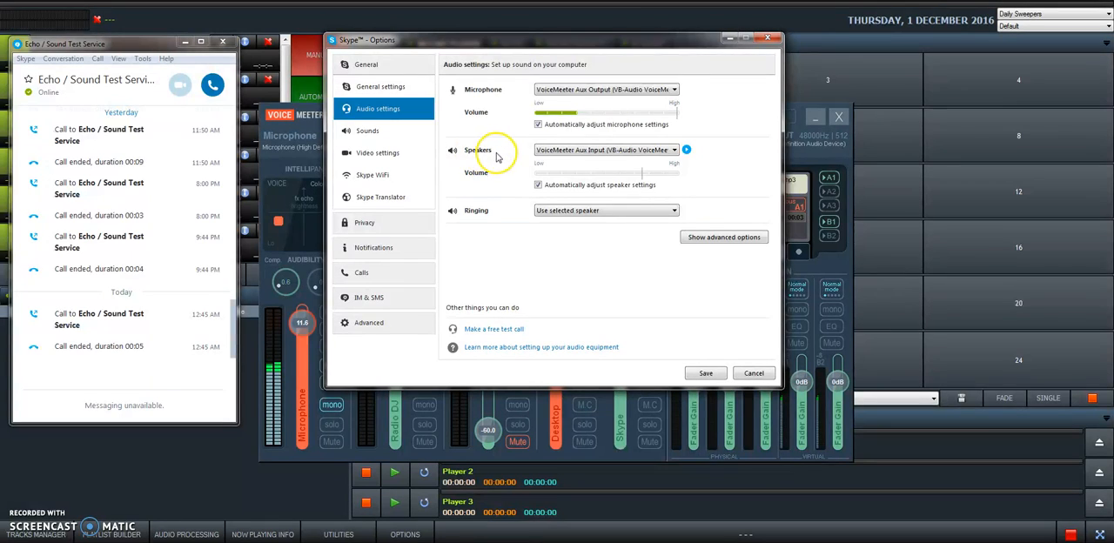
pyautogui.moveTo(606, 150)
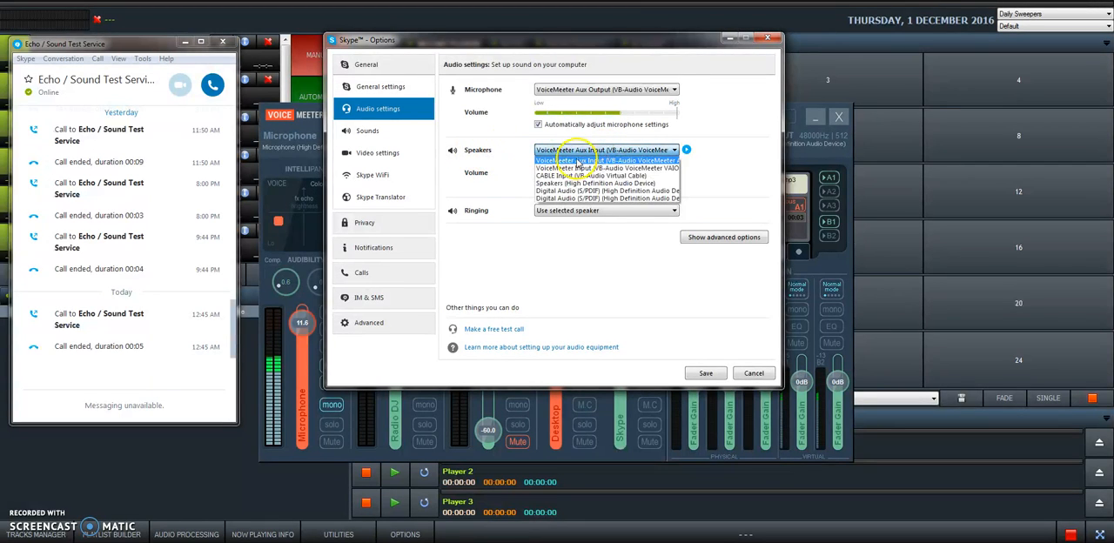
pyautogui.click(607, 149)
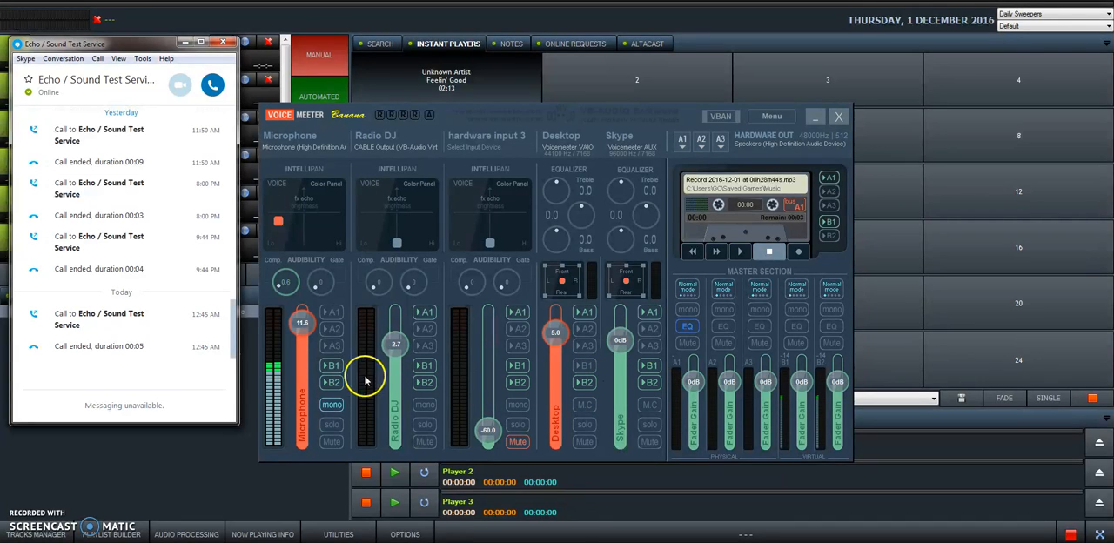
pyautogui.moveTo(335, 357)
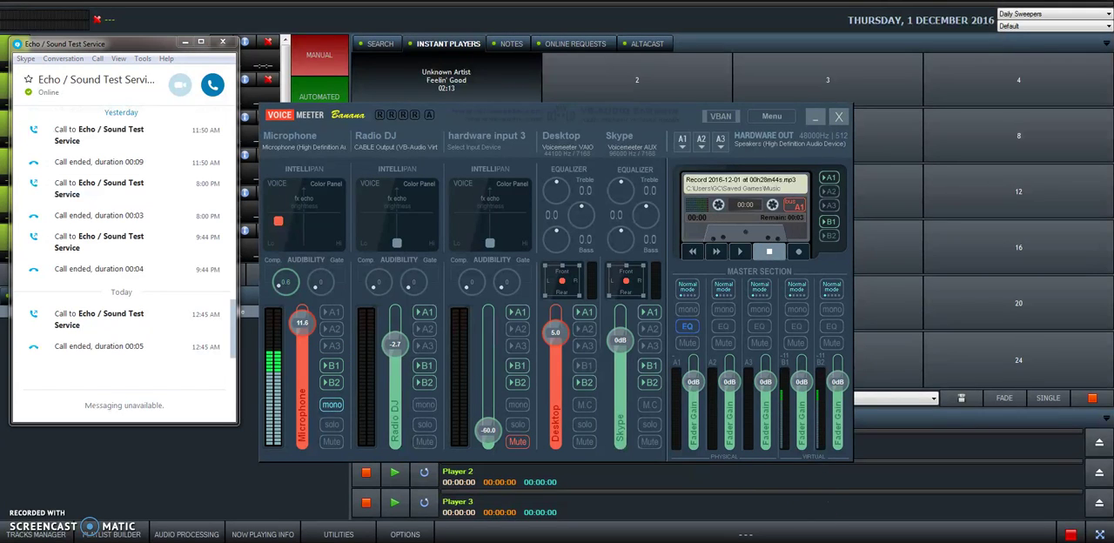
# - Open the AltaCast encoder window with Live Recording set to VoiceMeeter Output
pyautogui.click(646, 43)
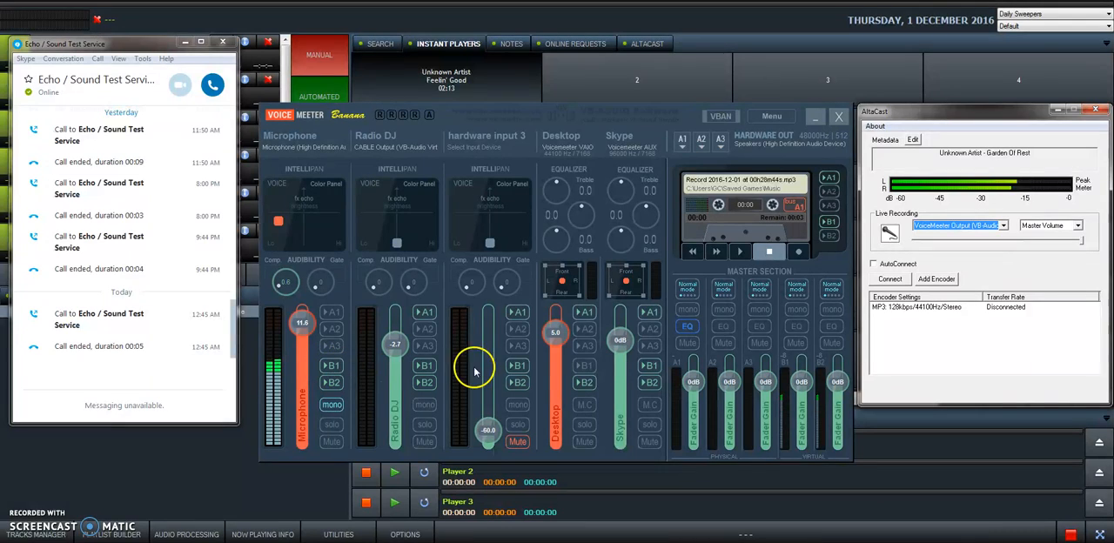
pyautogui.moveTo(348, 191)
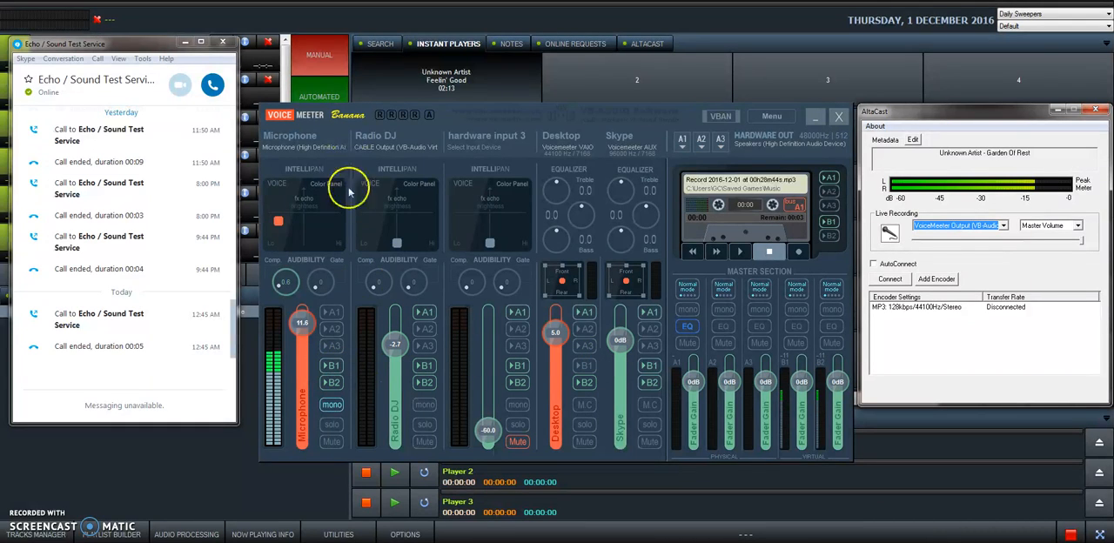
pyautogui.moveTo(687, 115)
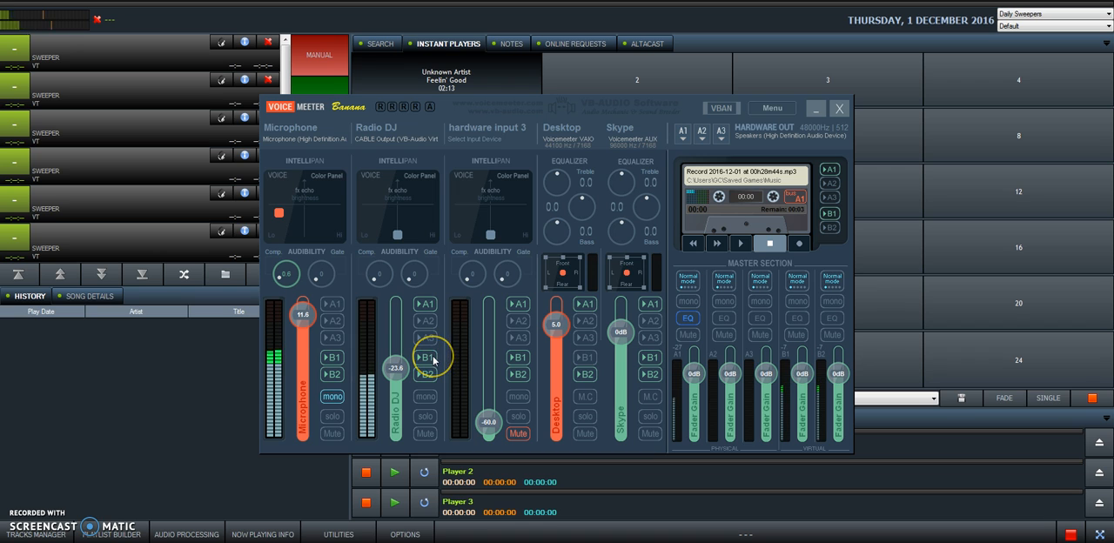
# - Raise the Radio DJ fader, toggle the microphone's B1 send, then settle Radio DJ near -22.6 dB
pyautogui.moveTo(396, 368); pyautogui.dragTo(399, 361)
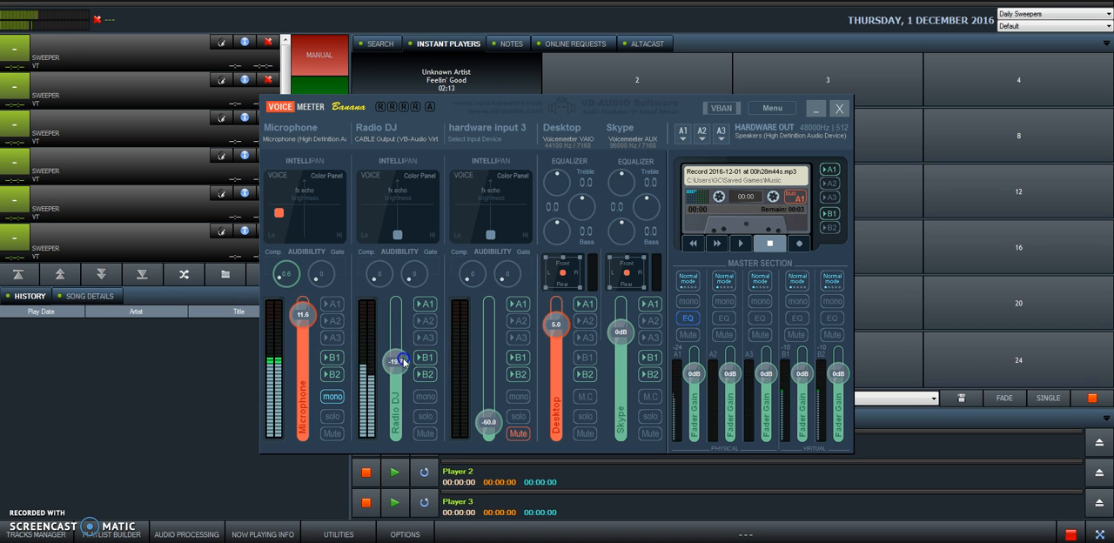
pyautogui.moveTo(398, 361); pyautogui.dragTo(398, 346)
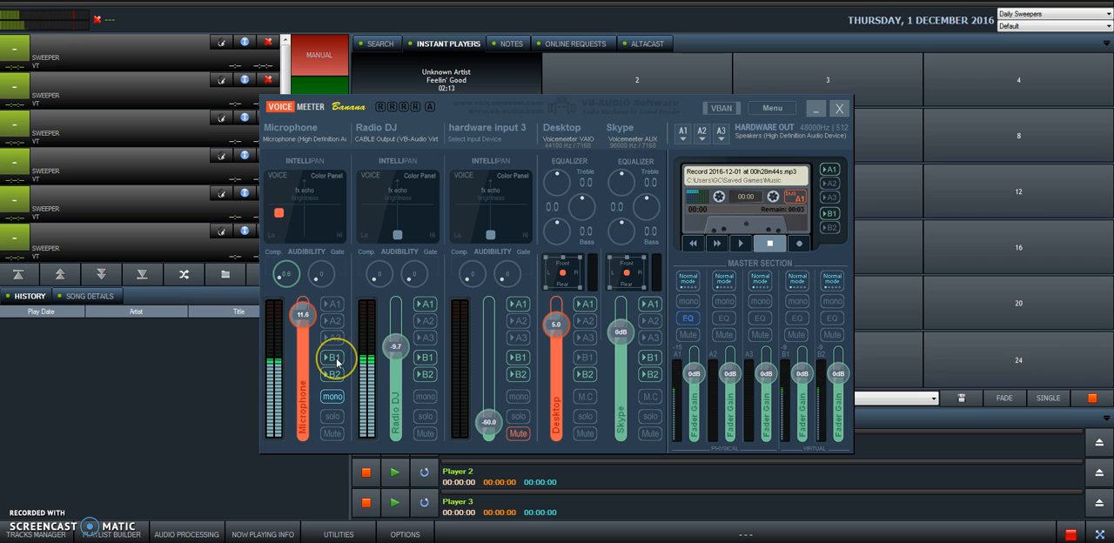
pyautogui.click(332, 357)
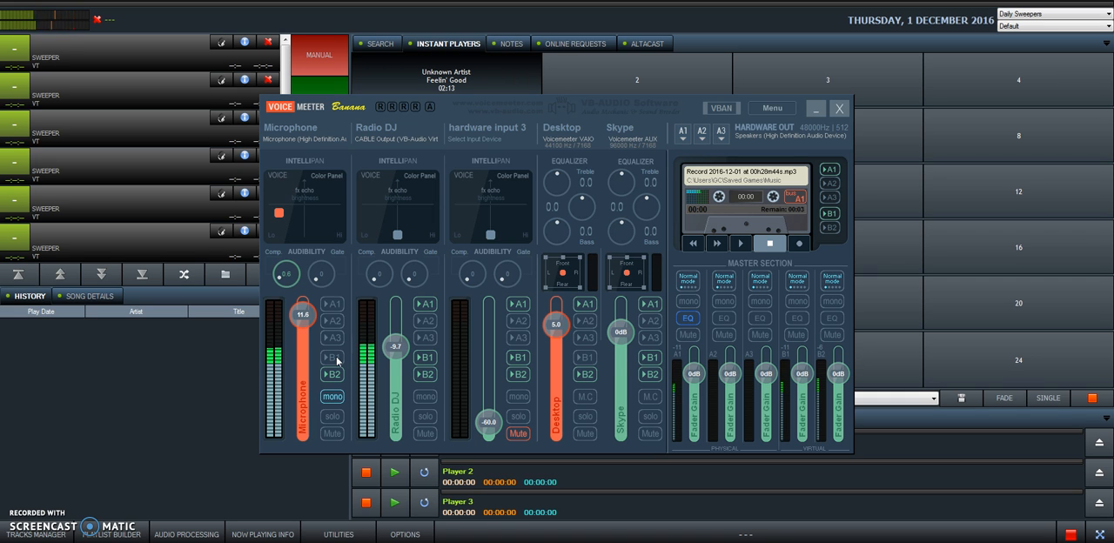
pyautogui.moveTo(396, 346); pyautogui.dragTo(396, 363)
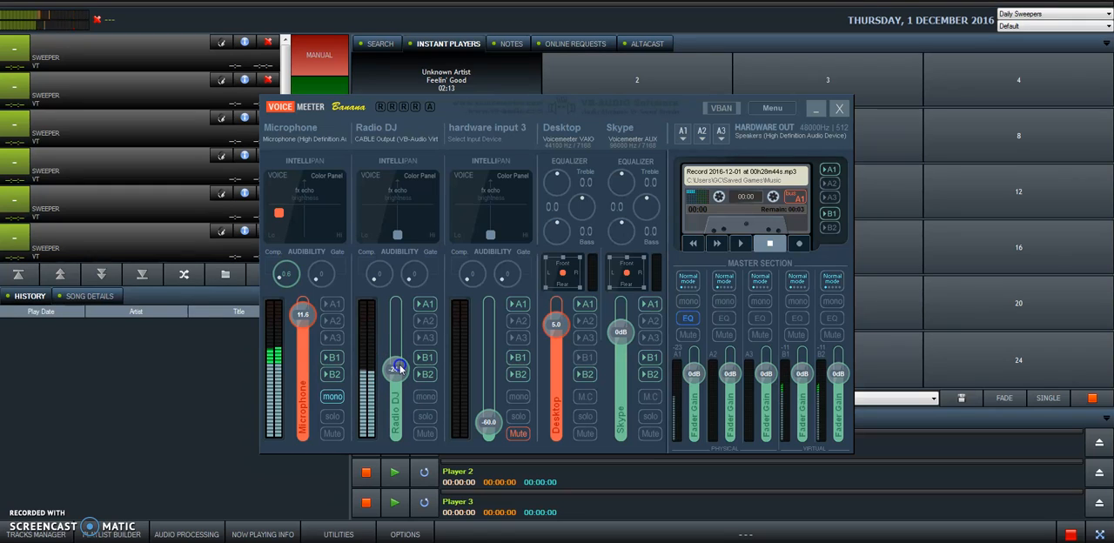
pyautogui.moveTo(397, 358); pyautogui.dragTo(397, 369)
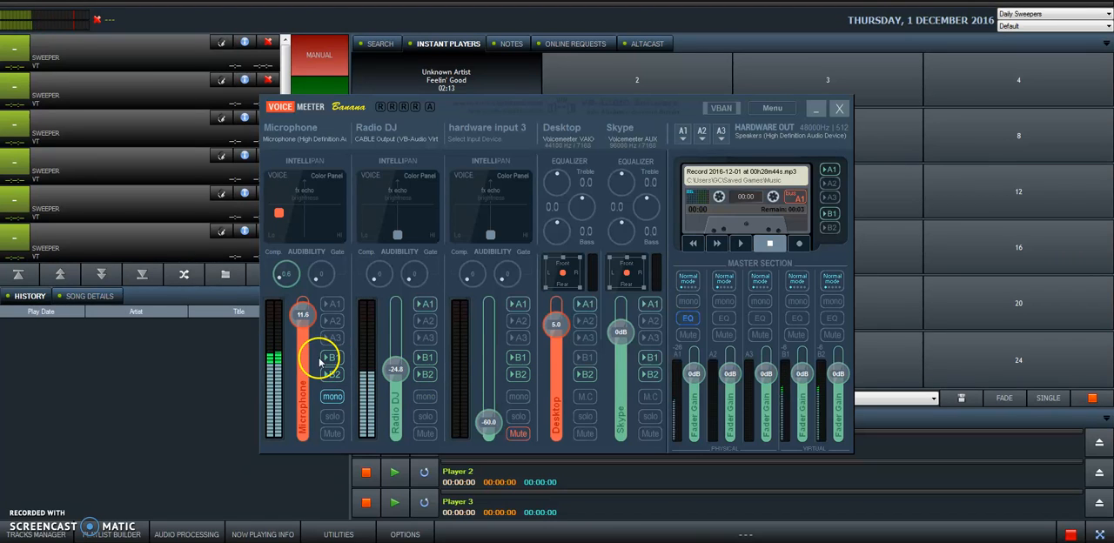
pyautogui.moveTo(359, 359)
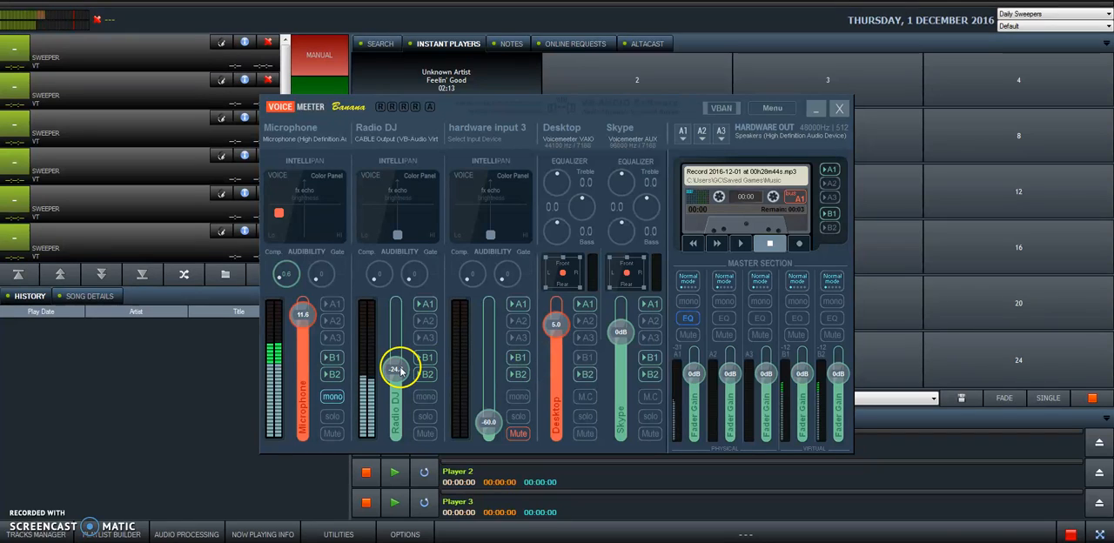
pyautogui.moveTo(398, 369); pyautogui.dragTo(399, 363)
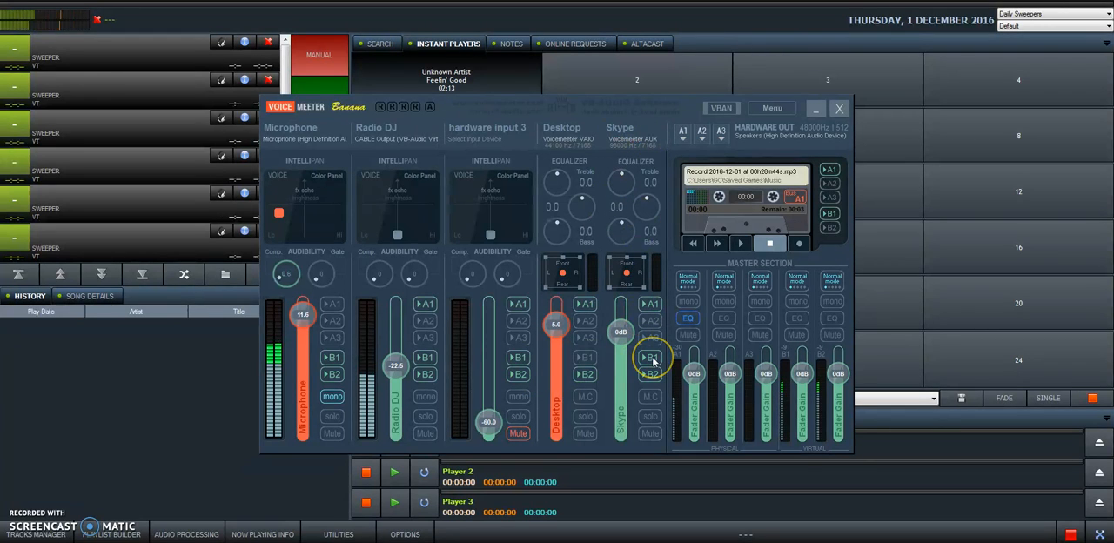
# - Toggle B1 on the Skype and Microphone strips and lower Radio DJ to about -29.4 dB
pyautogui.click(651, 357)
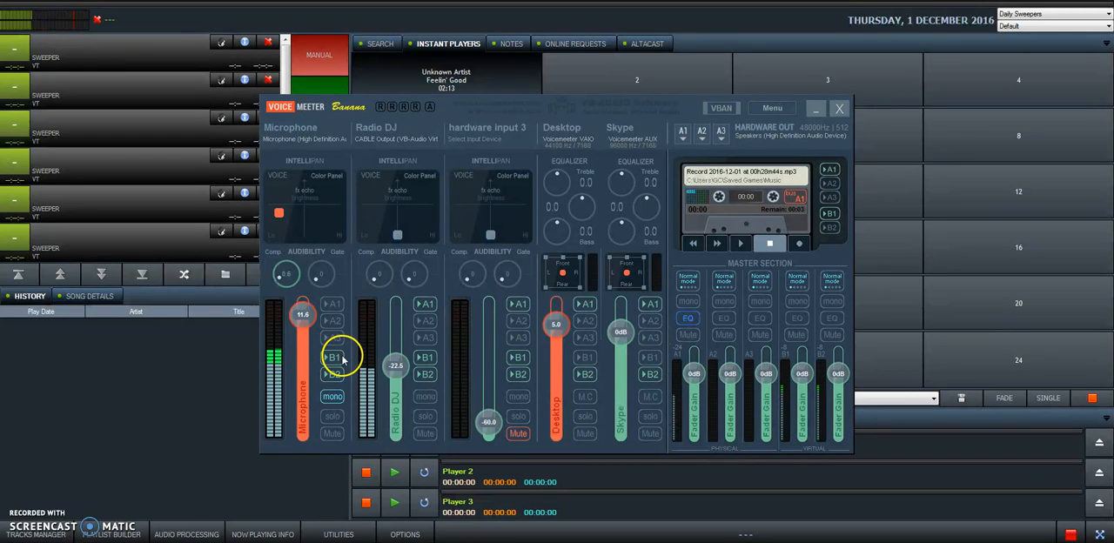
pyautogui.click(333, 356)
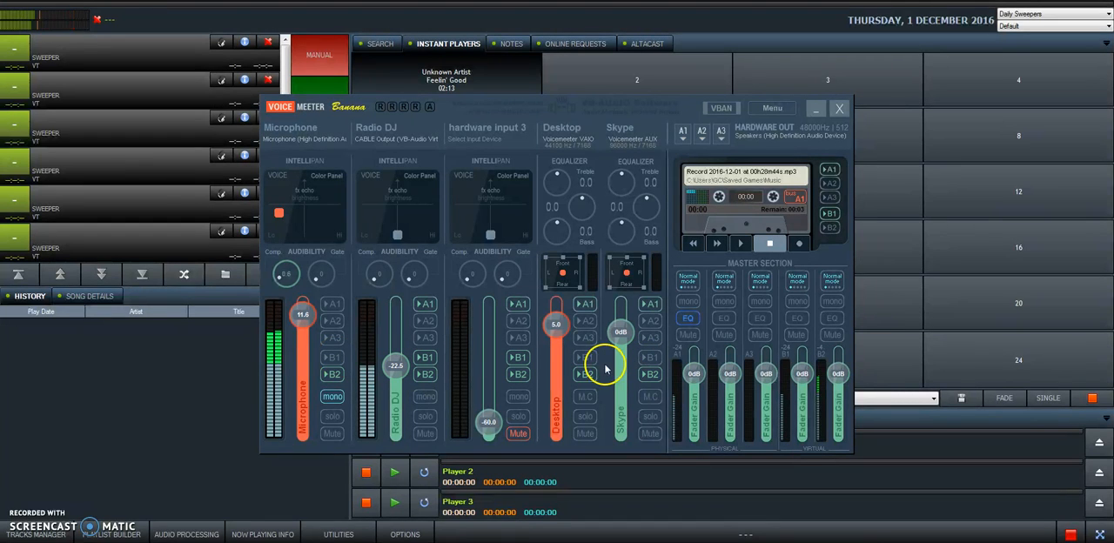
pyautogui.moveTo(432, 360)
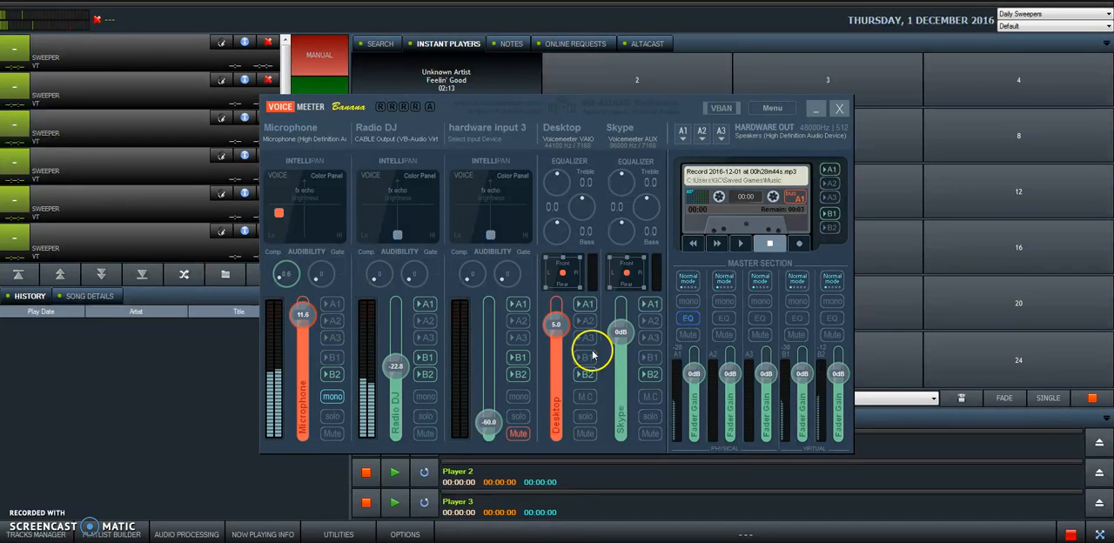
pyautogui.moveTo(396, 366); pyautogui.dragTo(396, 379)
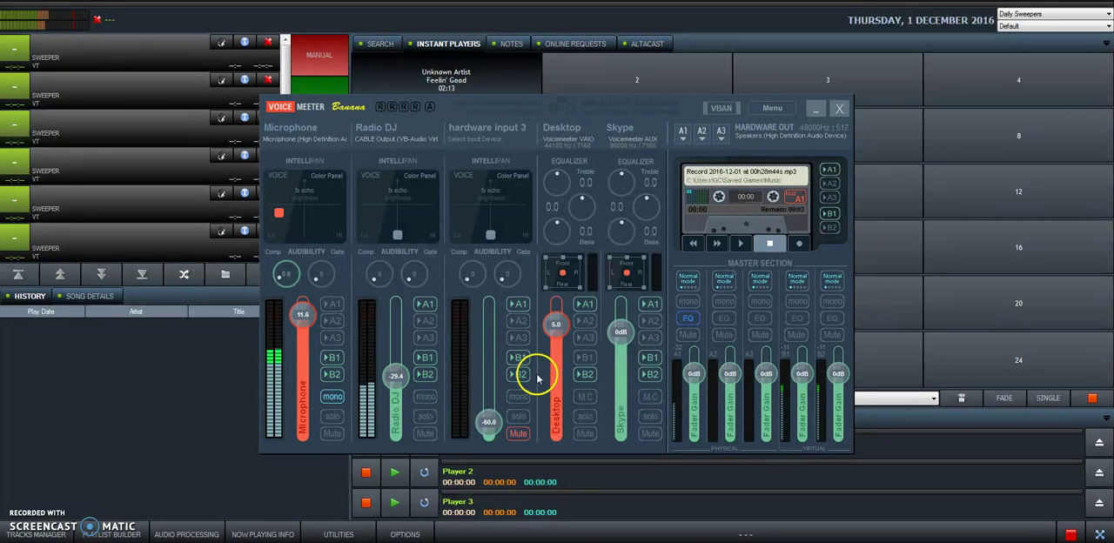
pyautogui.moveTo(440, 381)
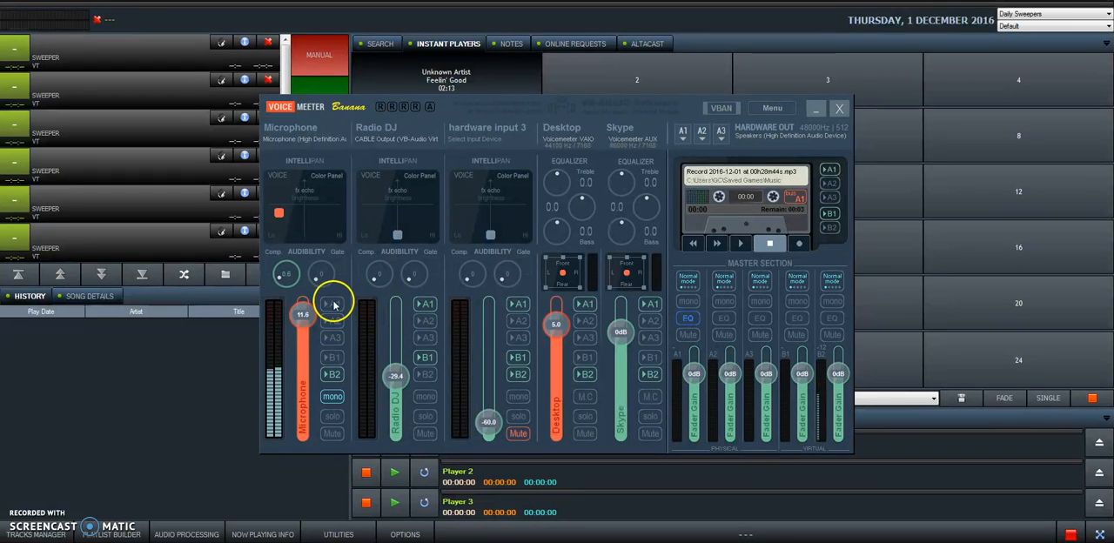
pyautogui.moveTo(397, 383)
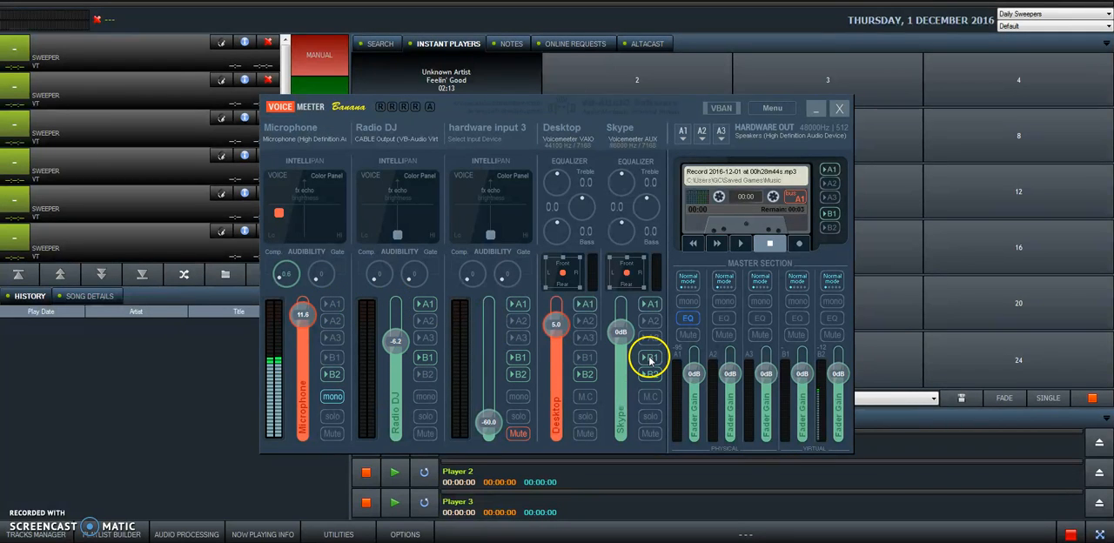
# - Send Skype to bus B1 and change the Desktop strip's B1 send, Radio DJ at -6.2 dB
pyautogui.click(651, 357)
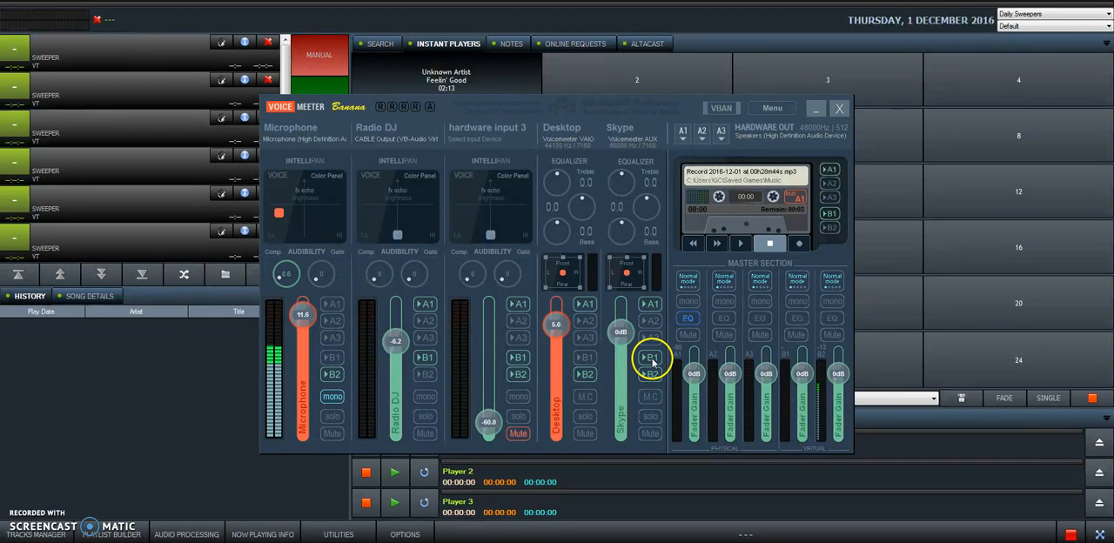
pyautogui.moveTo(624, 155)
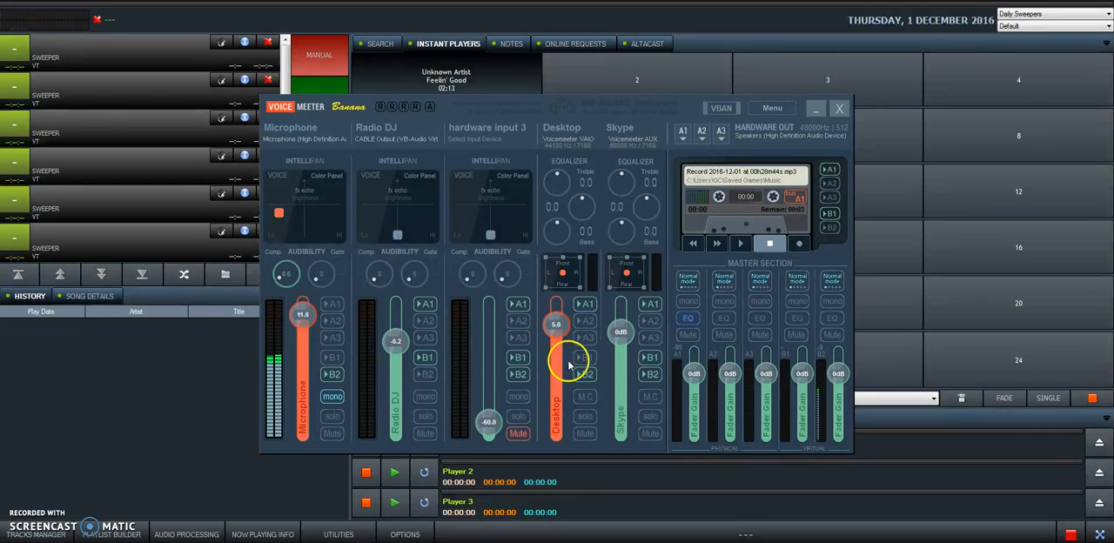
pyautogui.moveTo(567, 359); pyautogui.dragTo(567, 340)
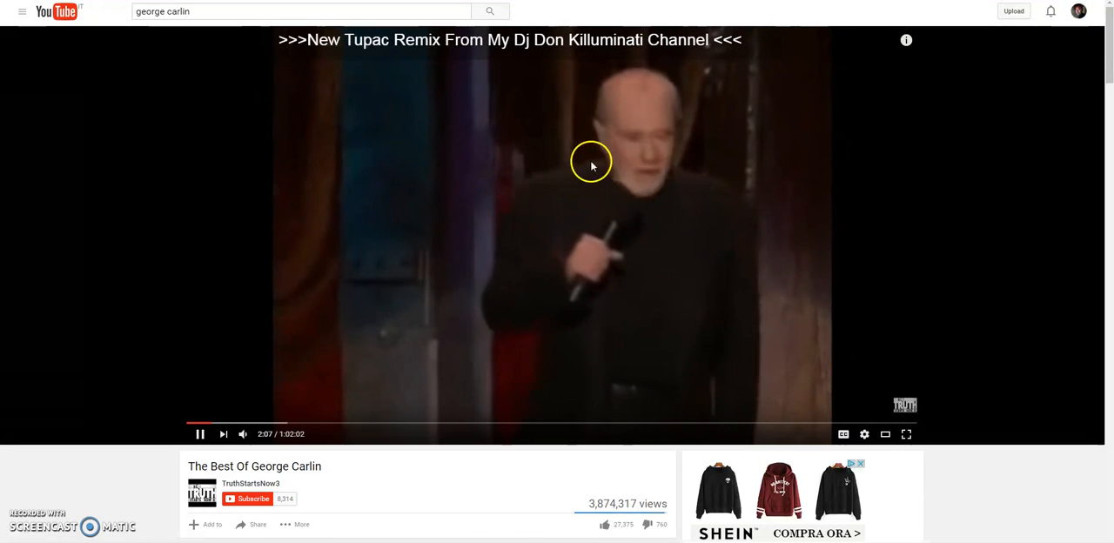
pyautogui.moveTo(584, 306)
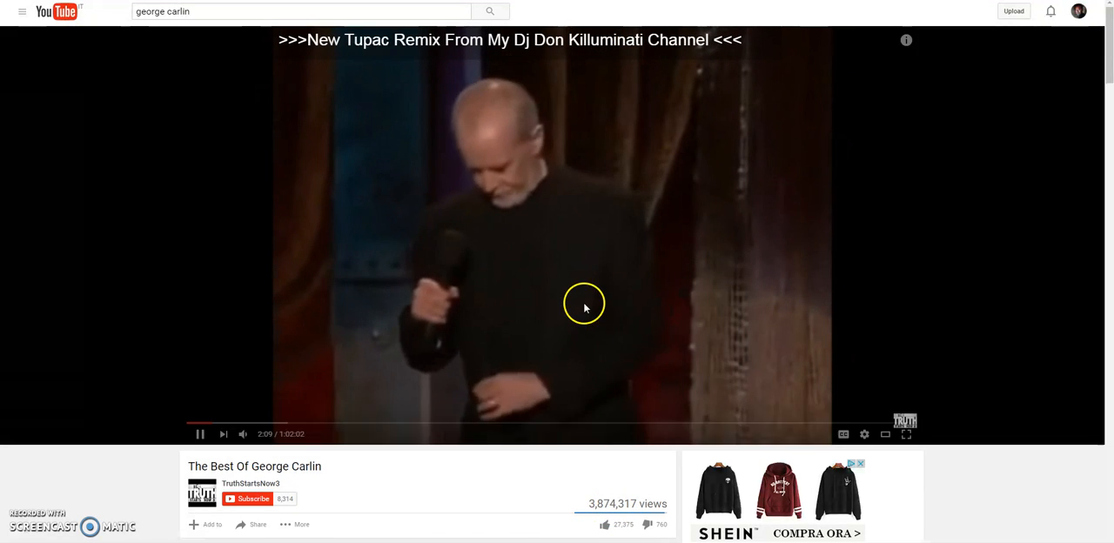
pyautogui.moveTo(633, 254)
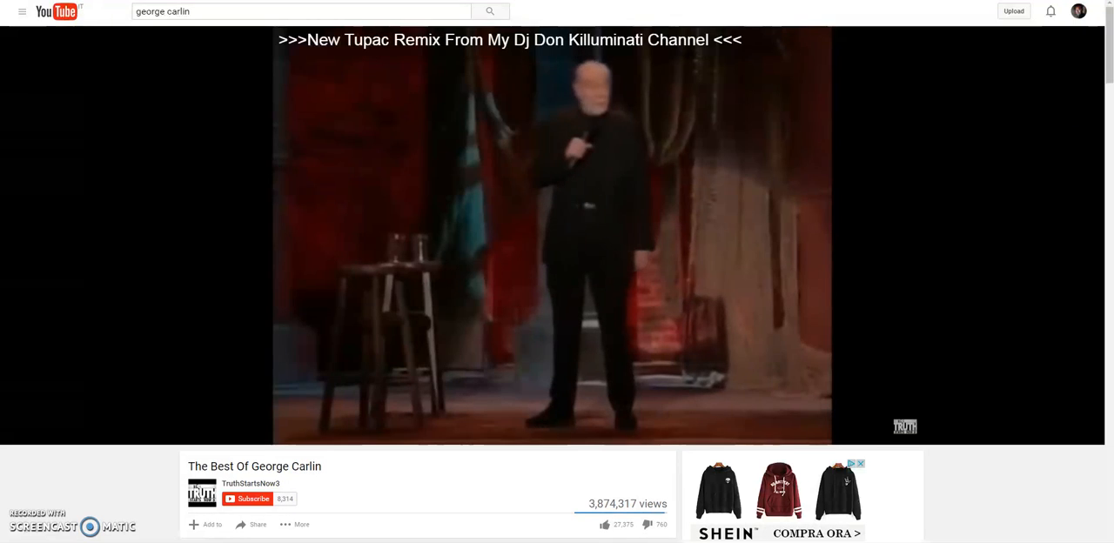
# - Return to the Voicemeeter Banana mixer after the George Carlin video plays briefly
pyautogui.click(553, 235)
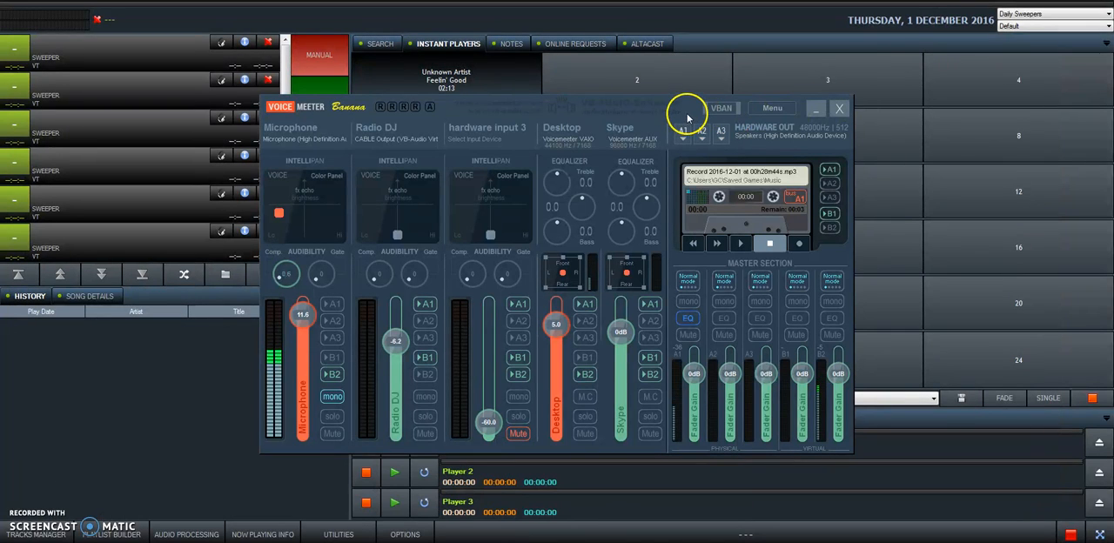
pyautogui.moveTo(537, 362)
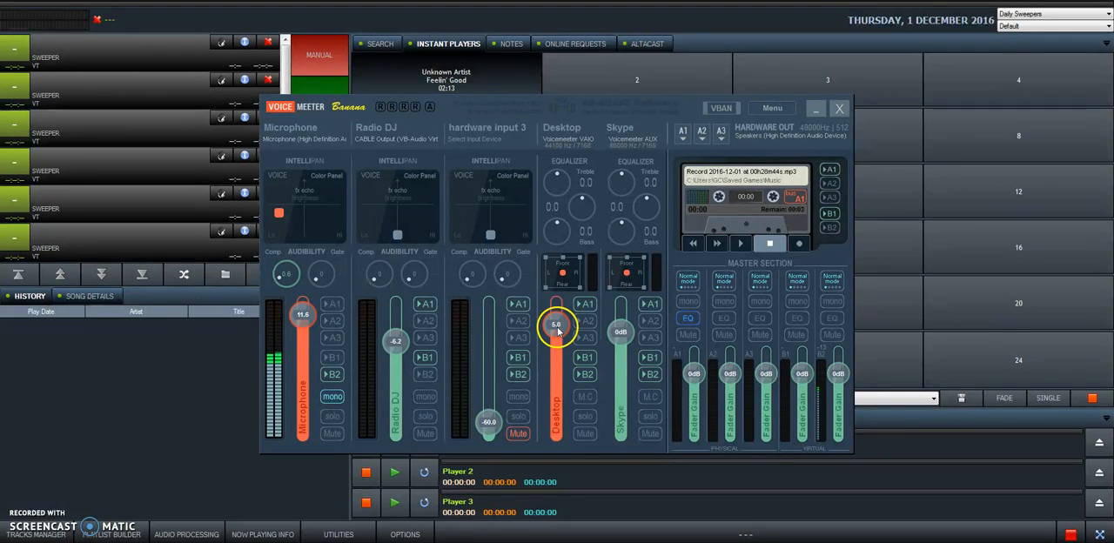
# - Reset the Desktop strip gain from 5.0 dB to 0 dB and turn off its B2 and B1 sends
pyautogui.moveTo(556, 324); pyautogui.dragTo(557, 331)
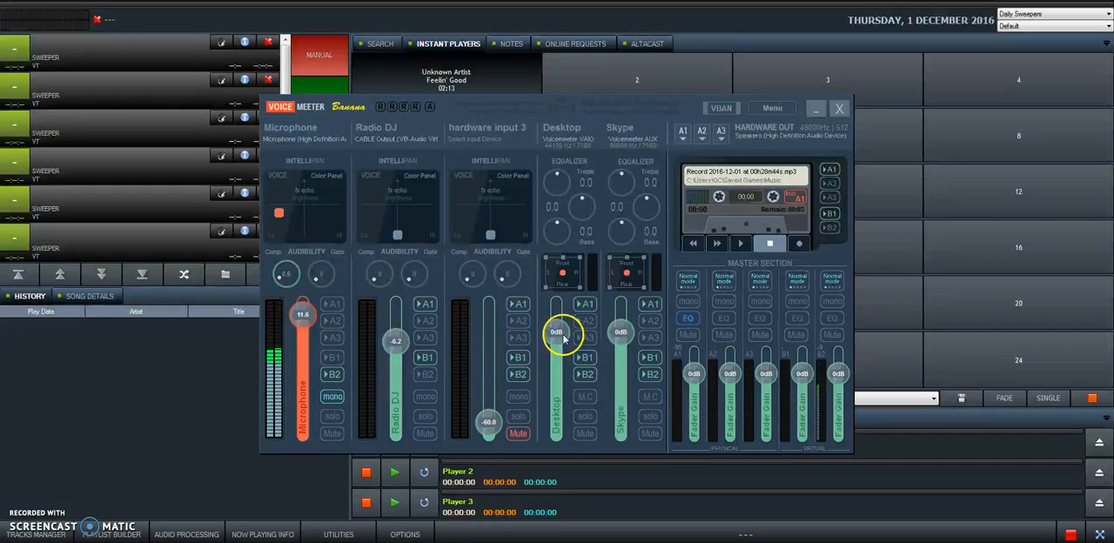
pyautogui.moveTo(559, 348)
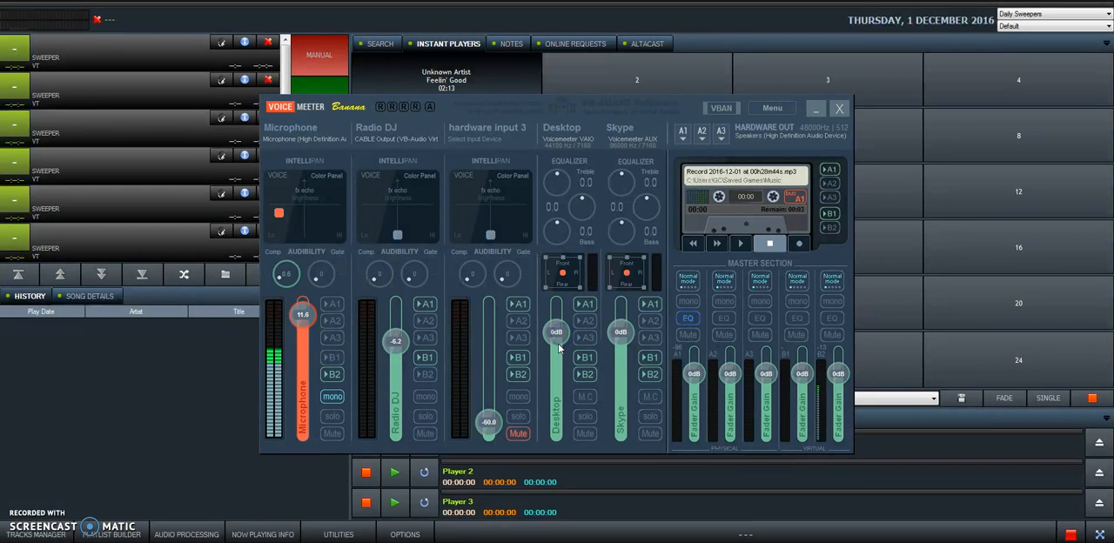
pyautogui.moveTo(555, 159)
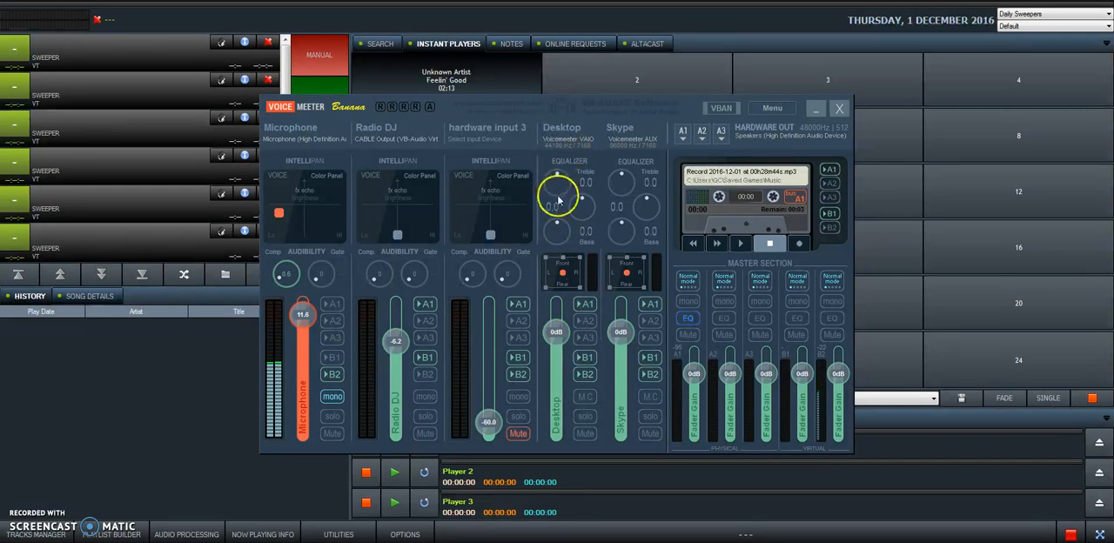
pyautogui.moveTo(557, 230)
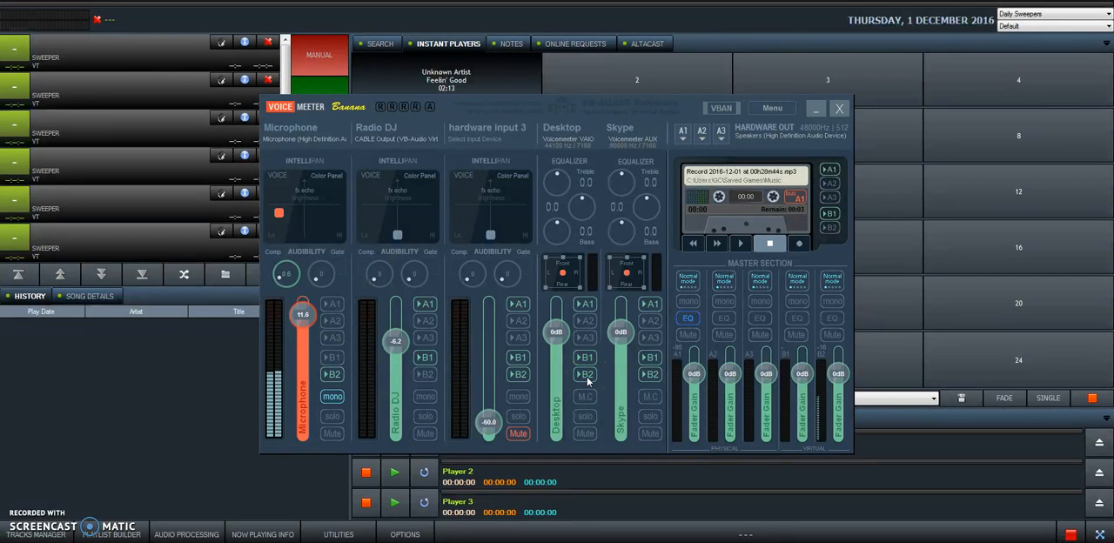
pyautogui.click(585, 357)
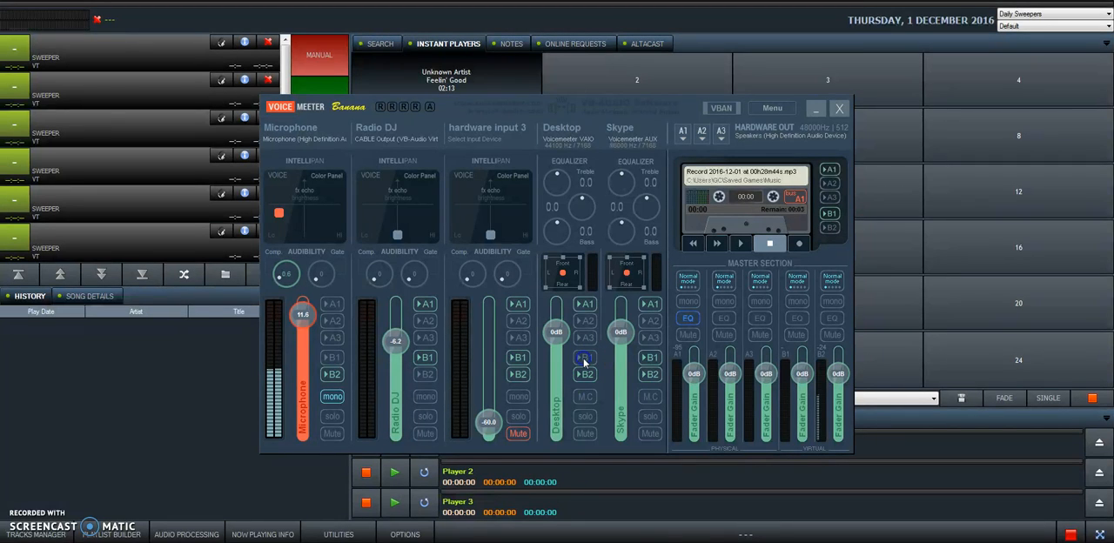
pyautogui.click(585, 357)
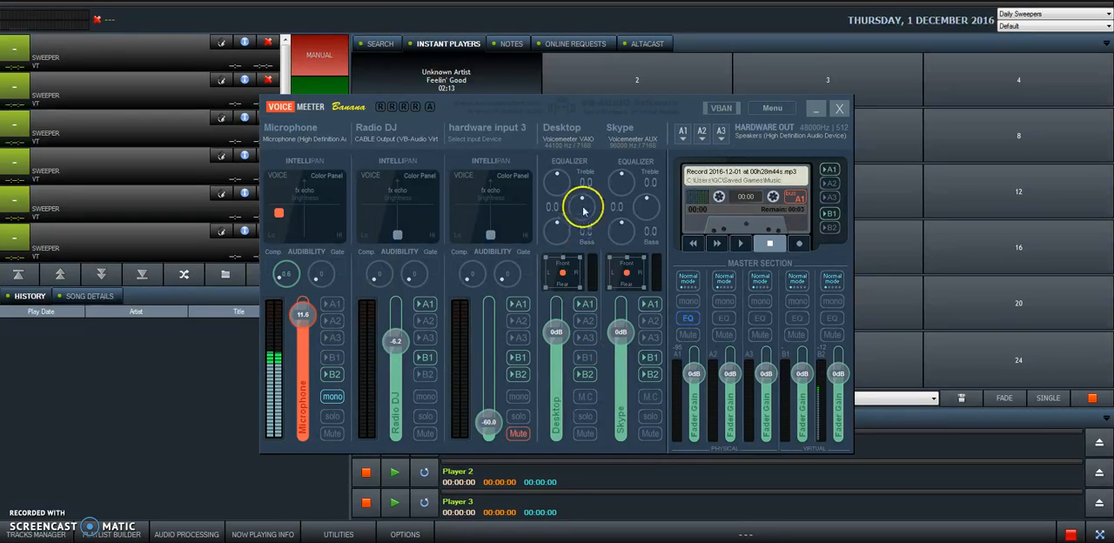
pyautogui.moveTo(583, 355)
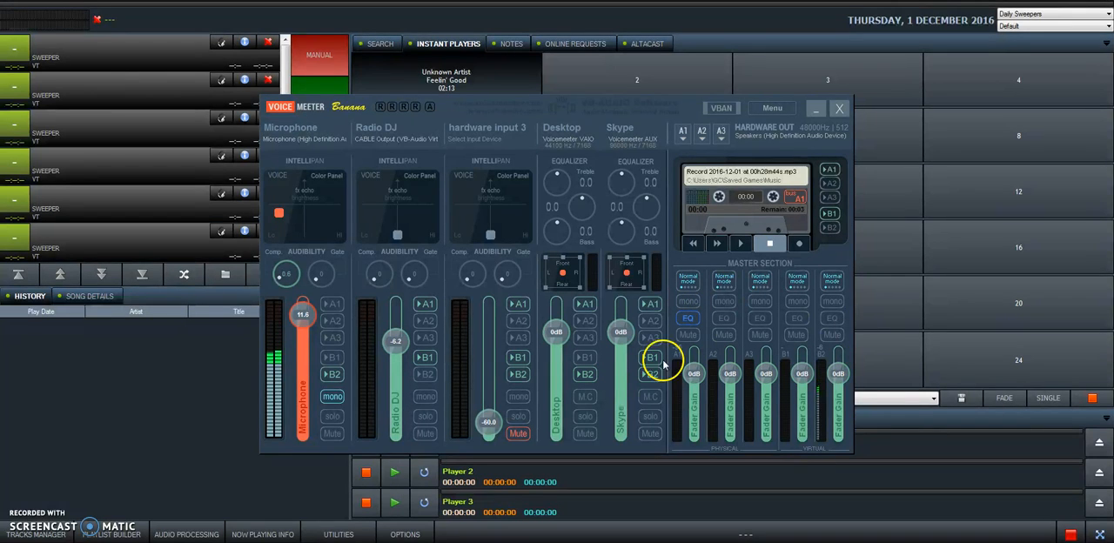
pyautogui.moveTo(840, 379)
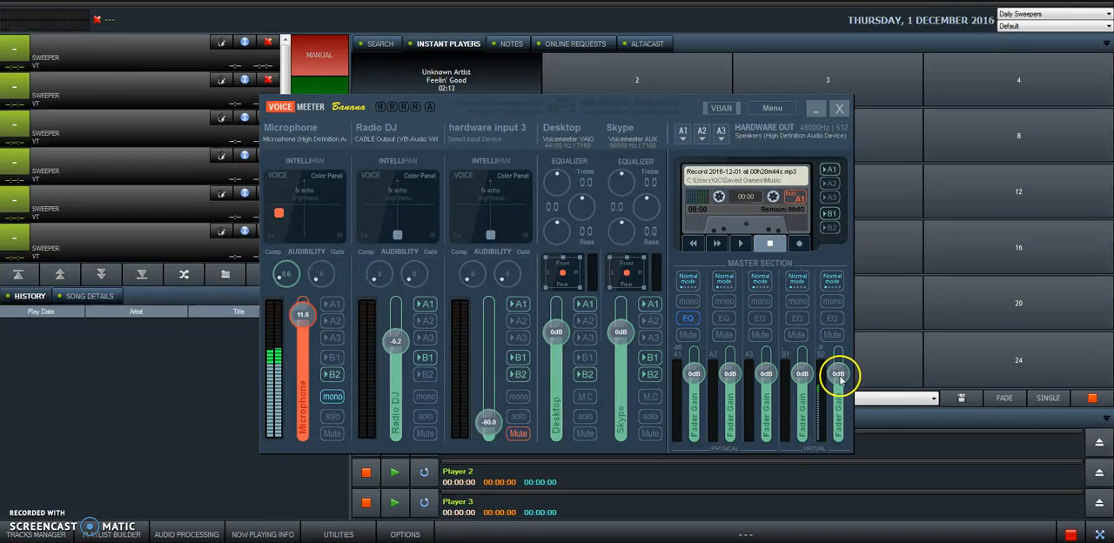
pyautogui.moveTo(691, 374)
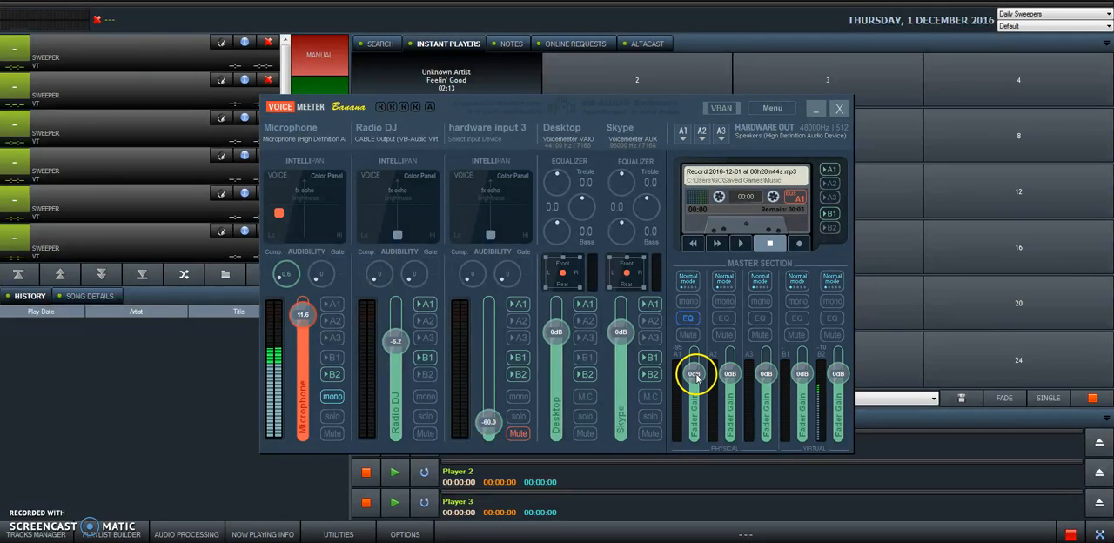
pyautogui.moveTo(695, 374); pyautogui.dragTo(696, 376)
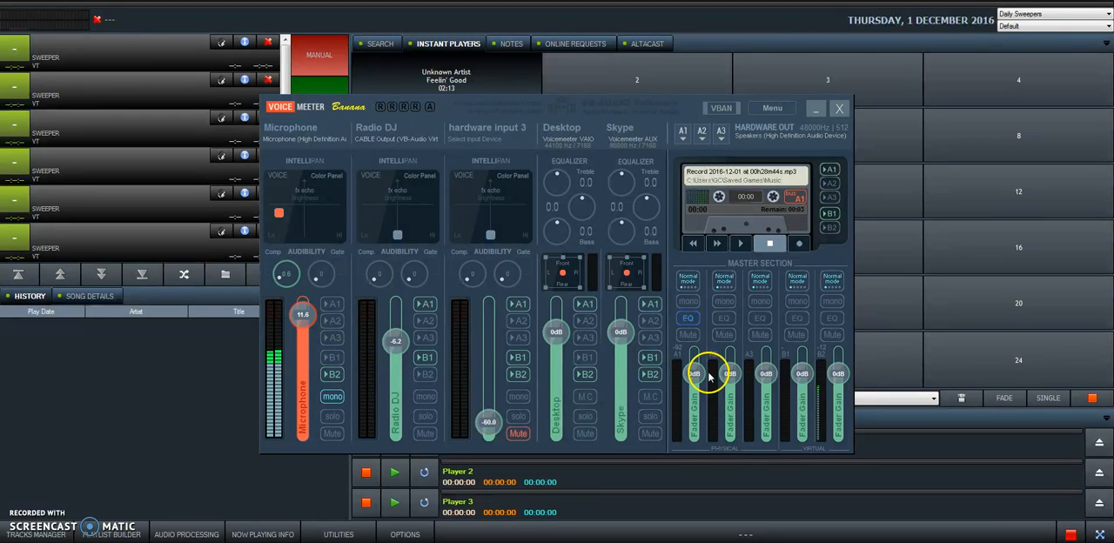
pyautogui.moveTo(631, 318)
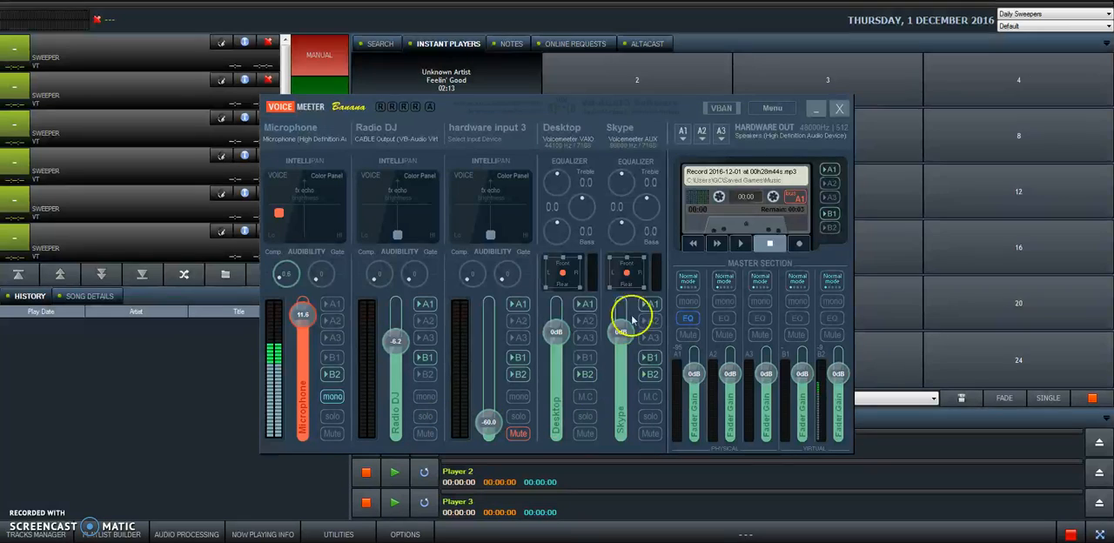
pyautogui.moveTo(337, 301)
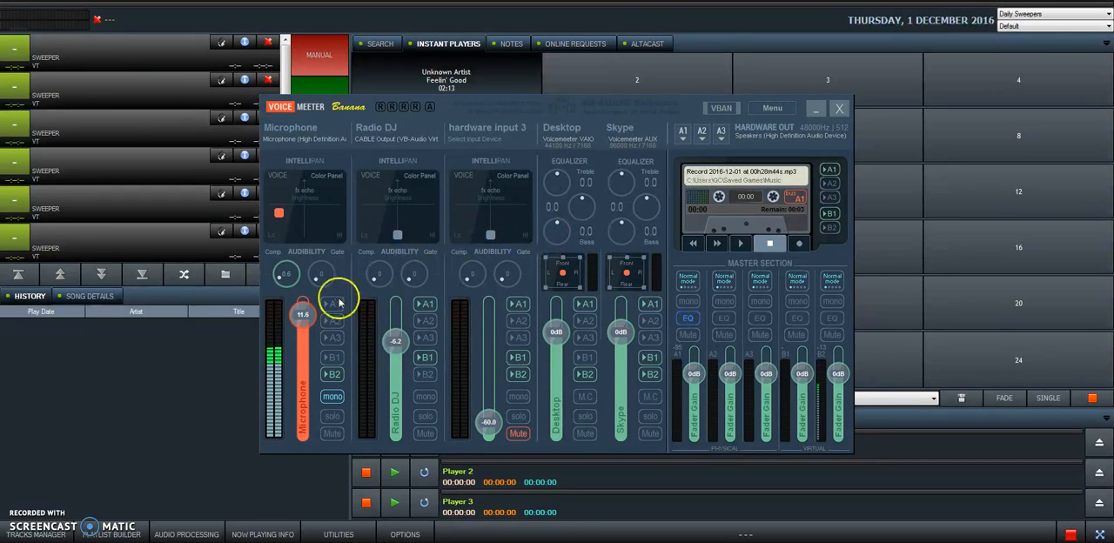
pyautogui.moveTo(361, 391)
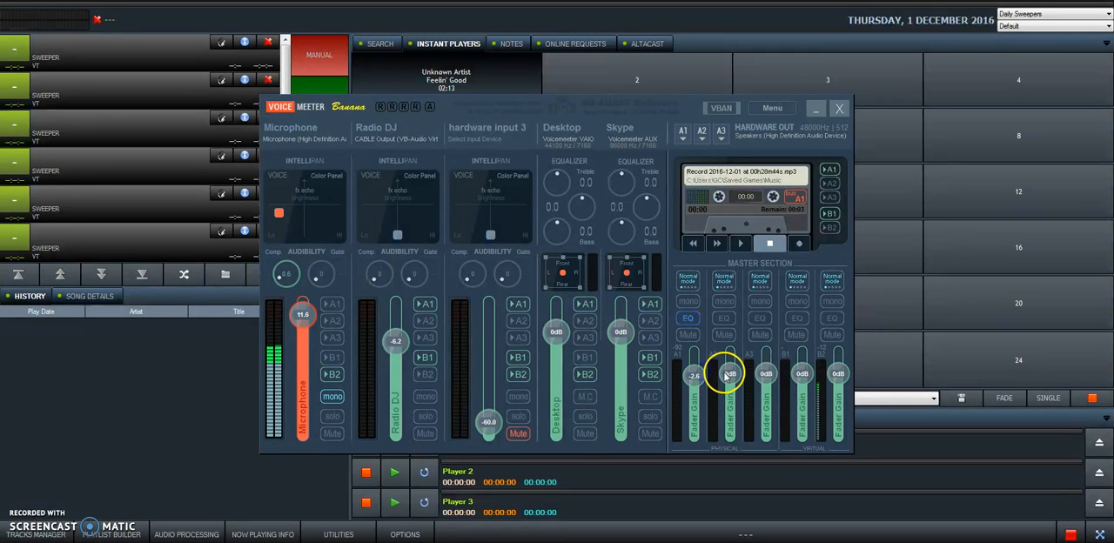
pyautogui.moveTo(799, 375)
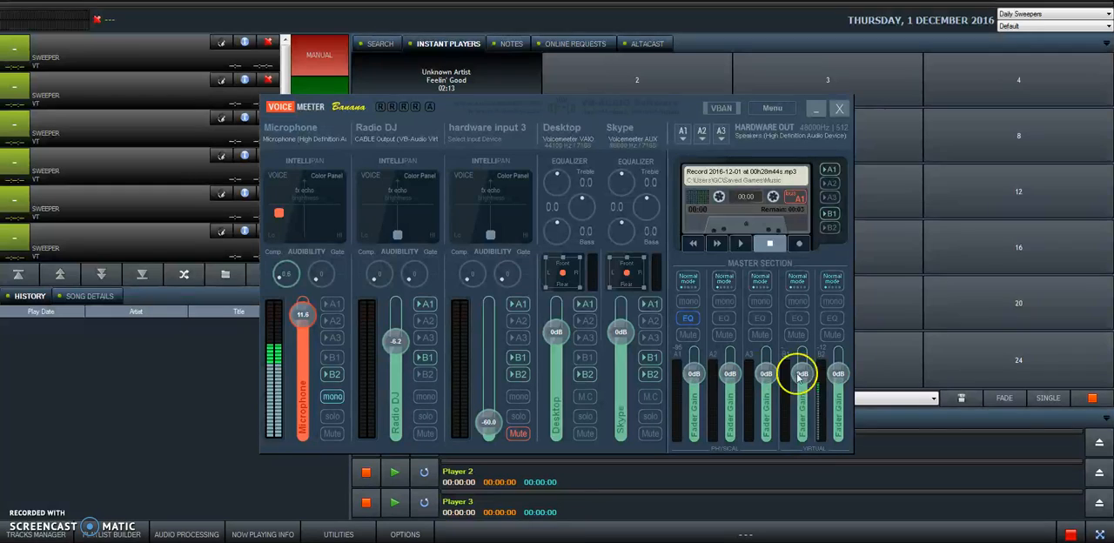
pyautogui.moveTo(348, 347)
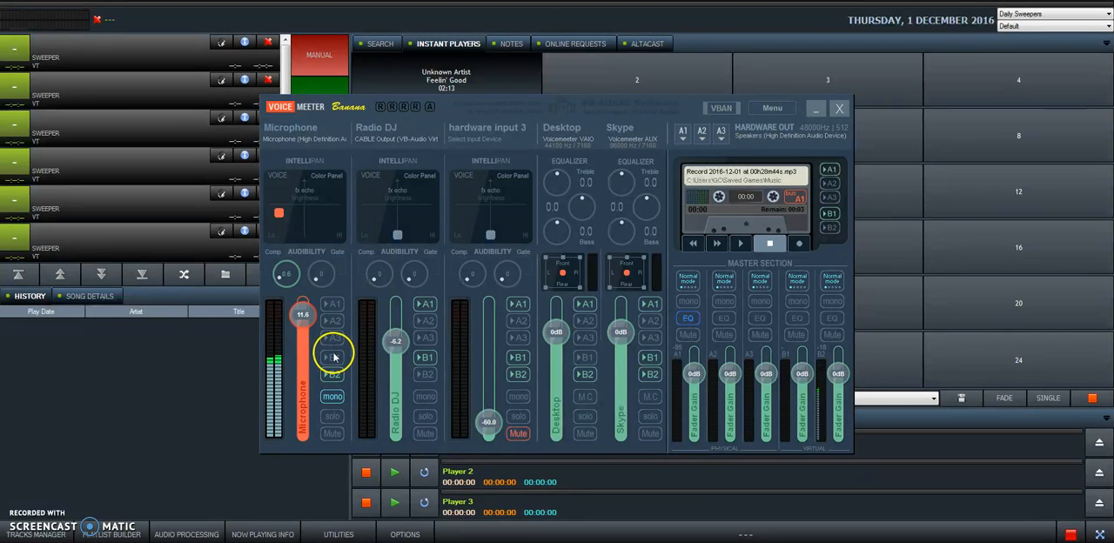
pyautogui.moveTo(542, 318)
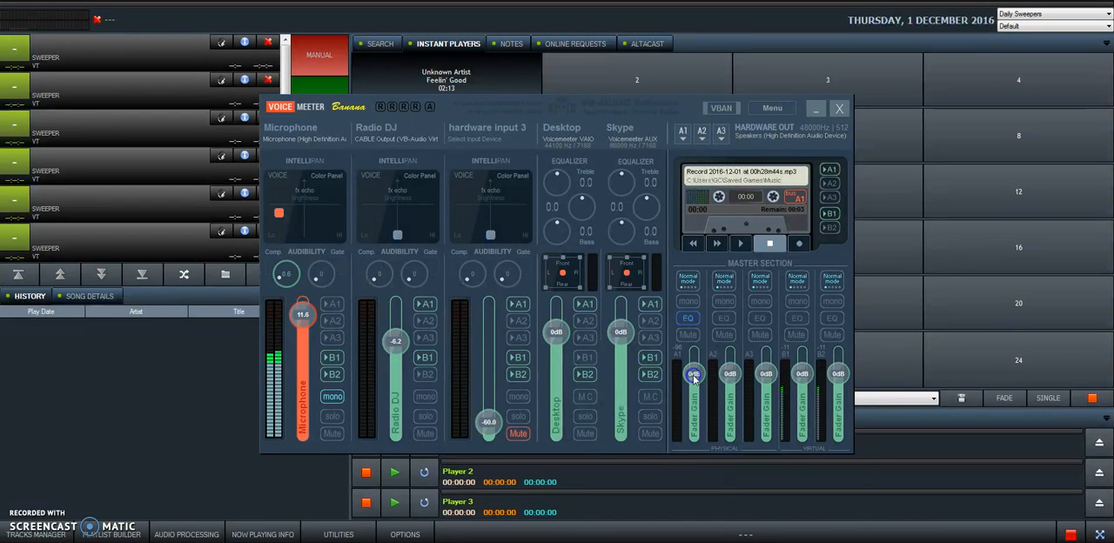
pyautogui.moveTo(367, 344)
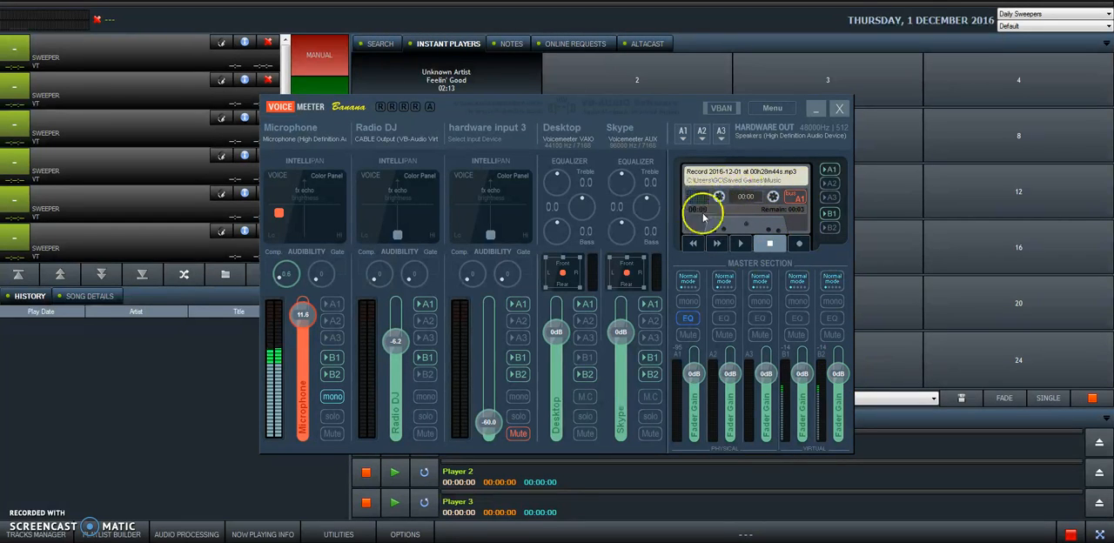
pyautogui.click(798, 243)
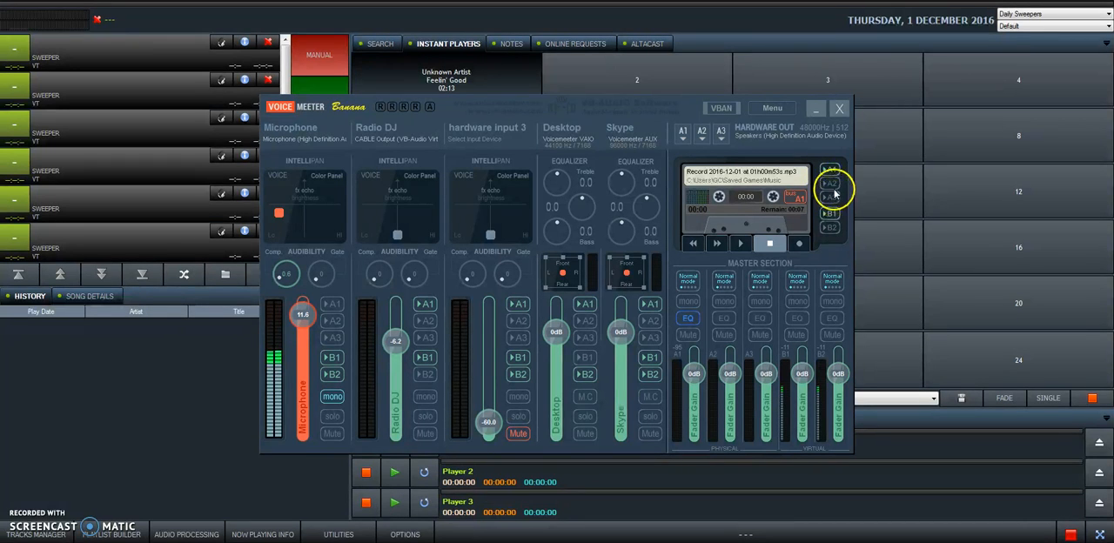
pyautogui.moveTo(705, 142)
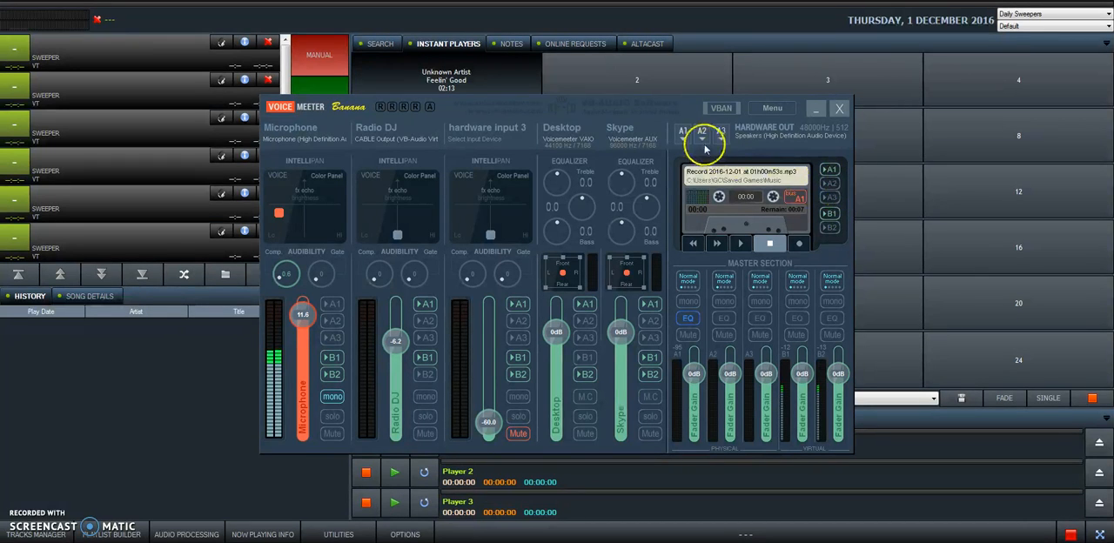
pyautogui.click(683, 139)
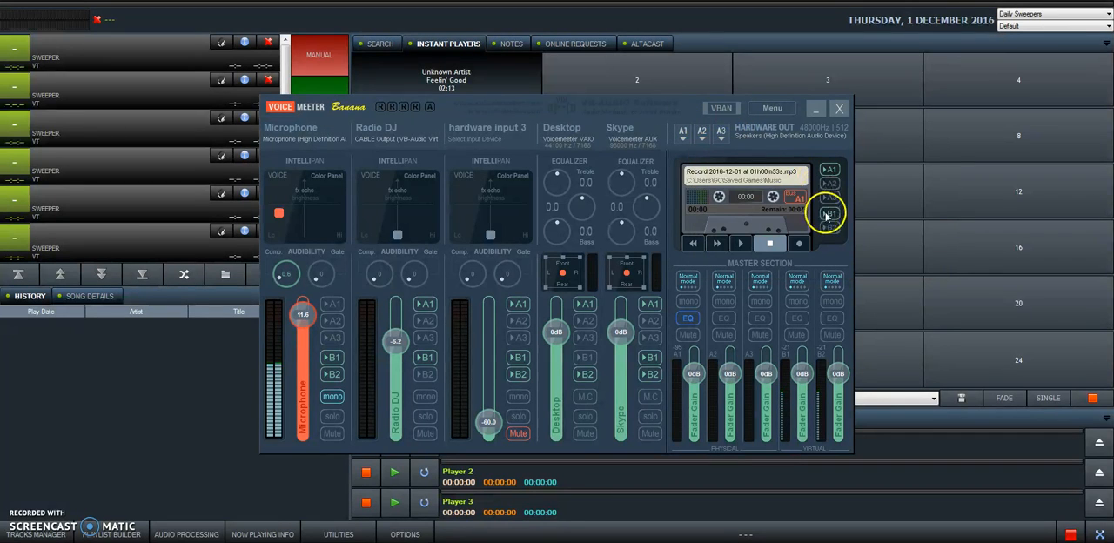
pyautogui.click(828, 198)
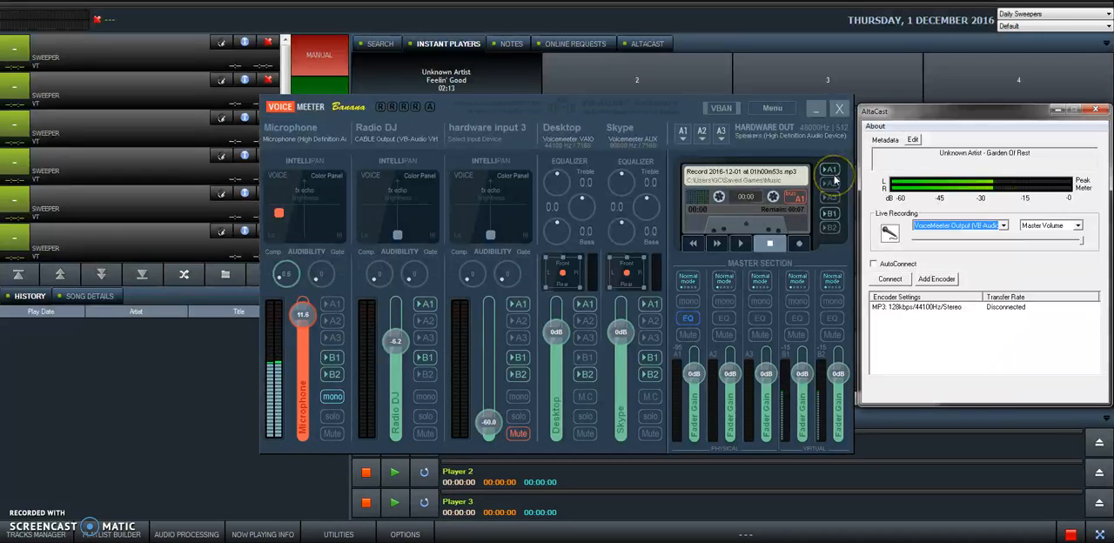
pyautogui.moveTo(683, 113)
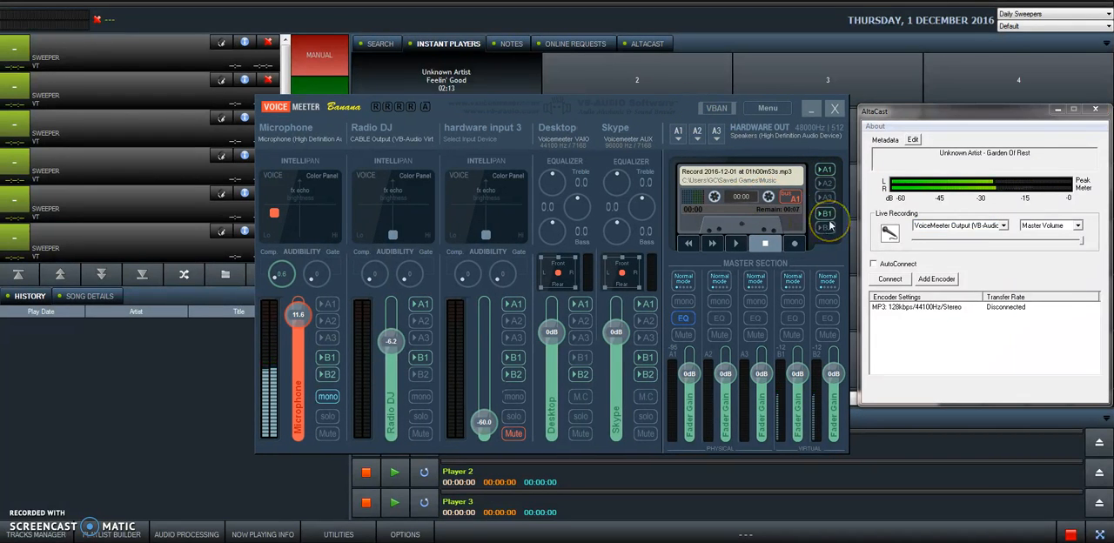
pyautogui.moveTo(805, 216)
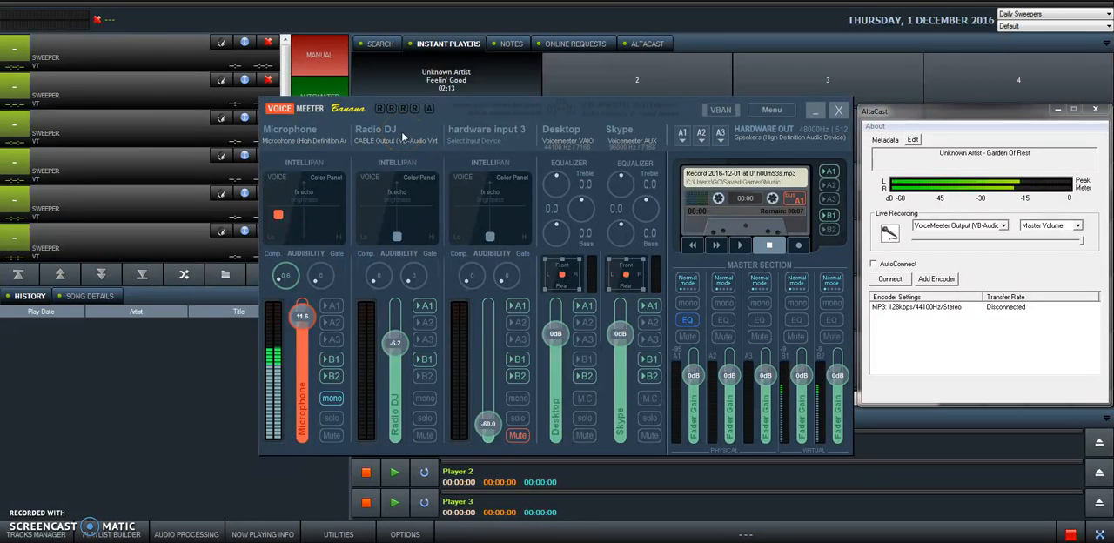
# - Route the Voicemeeter built-in recorder playback to A1 and B1
pyautogui.doubleClick(586, 131)
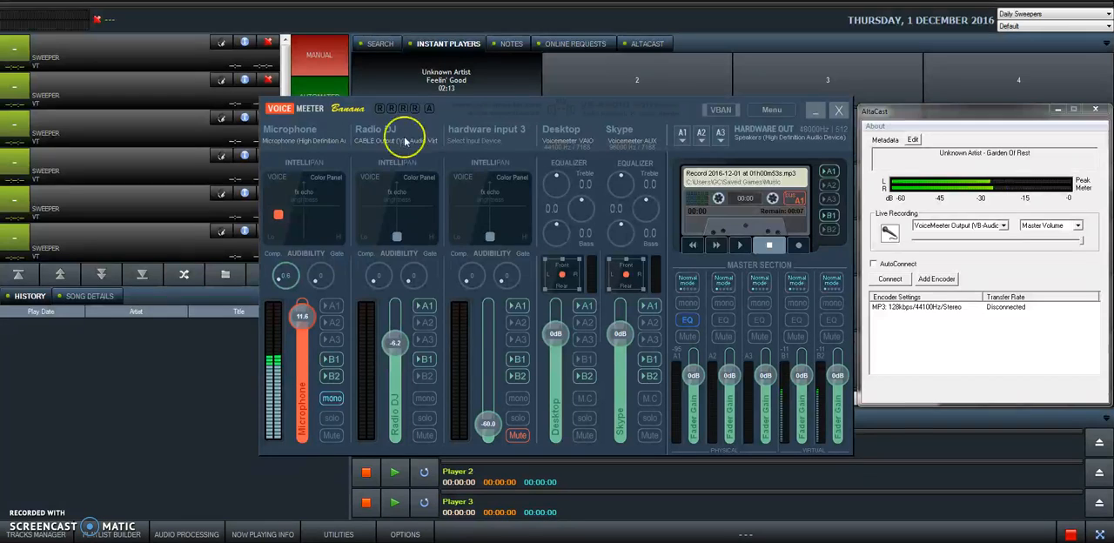
pyautogui.moveTo(694, 111)
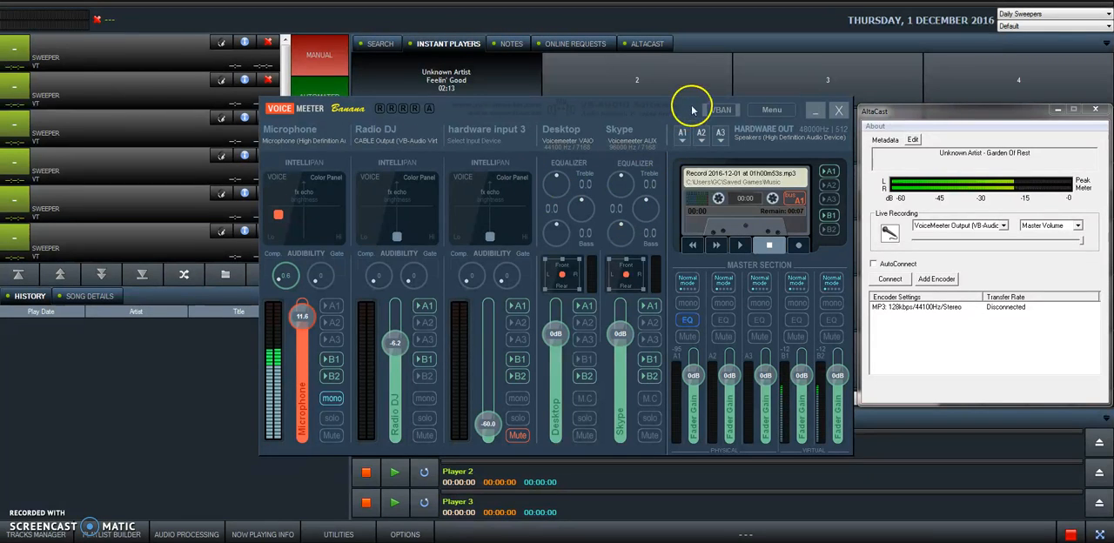